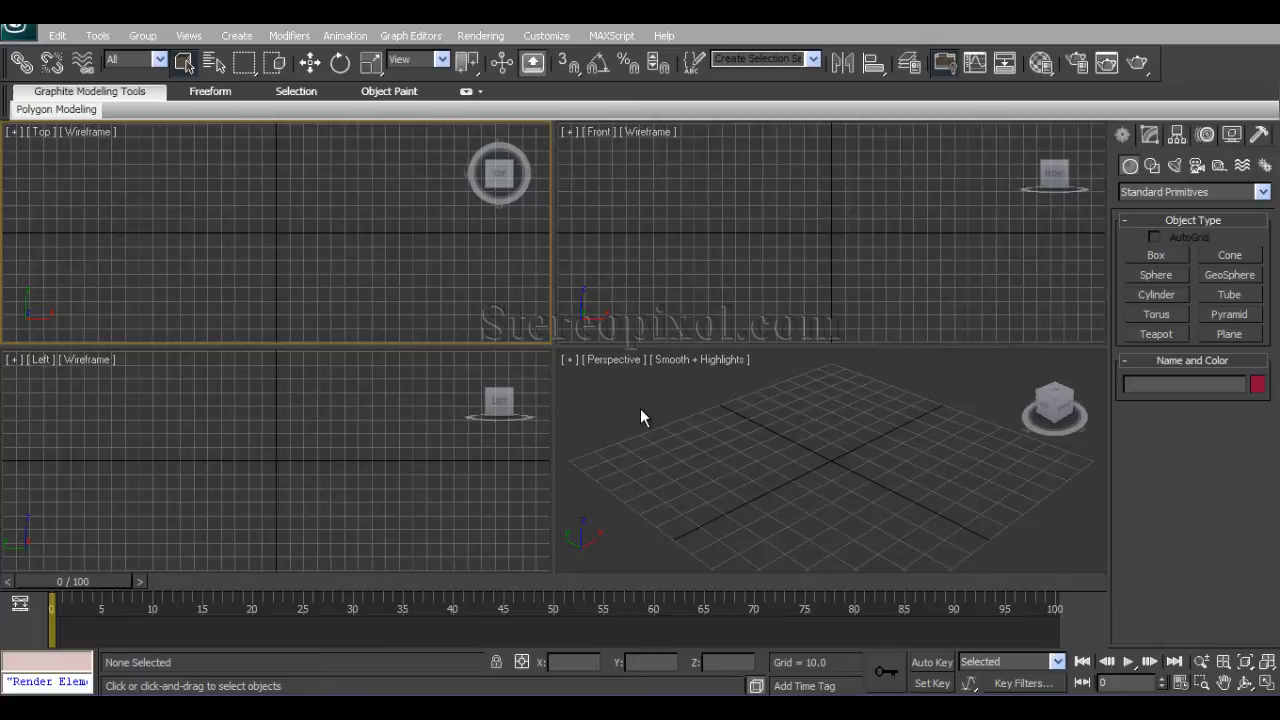
mouse_move(790, 460)
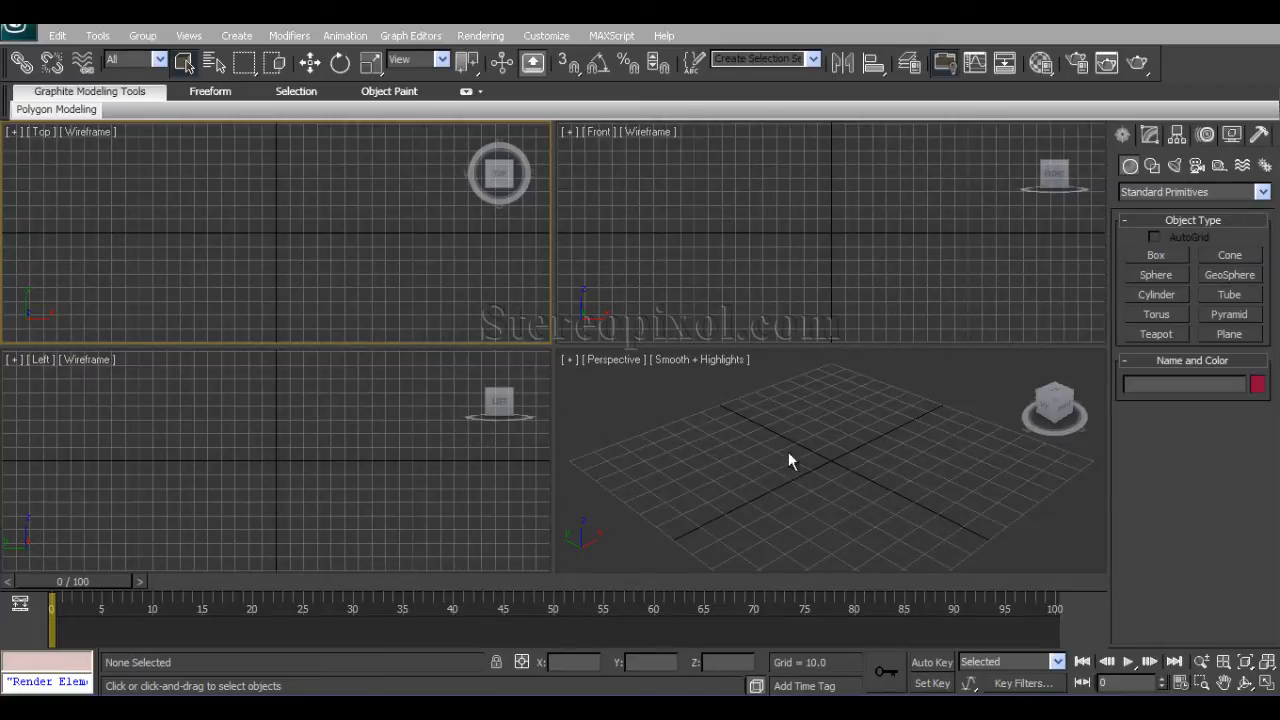
mouse_move(198, 200)
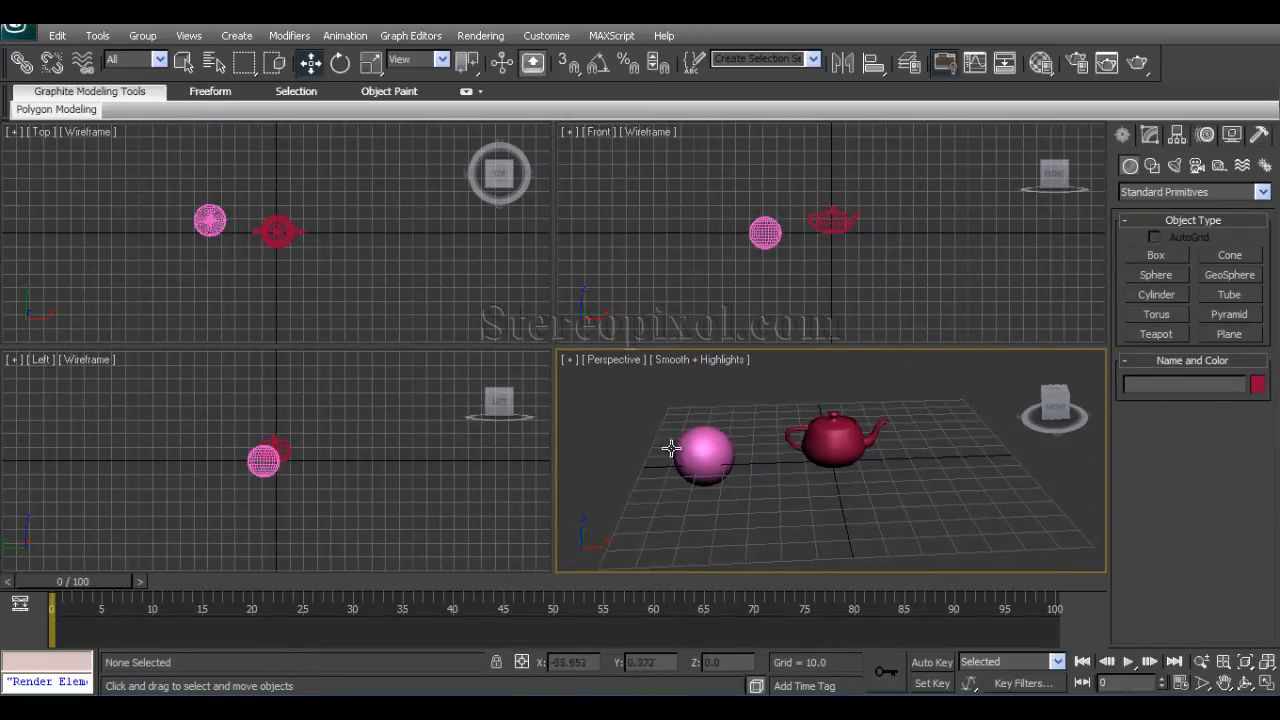
- Move the selected sphere and teapot along X toward the grid centre, then deselect
left_click(703, 455)
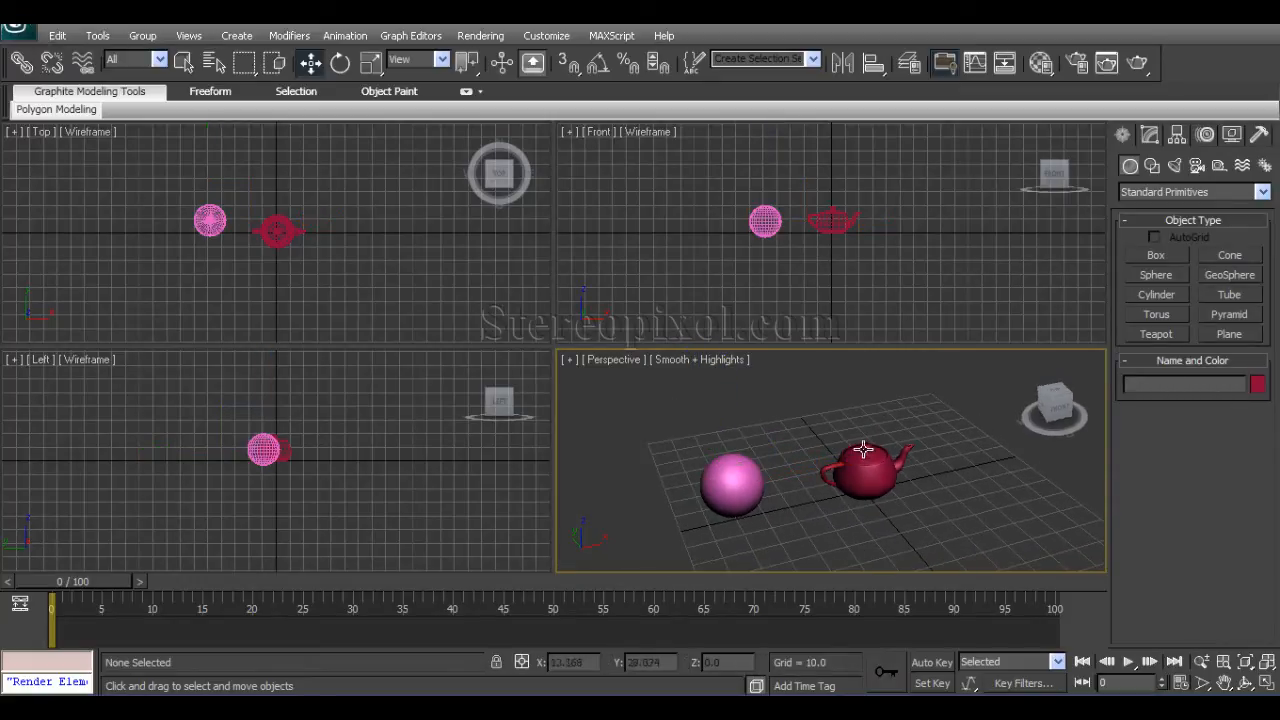
left_click(862, 470)
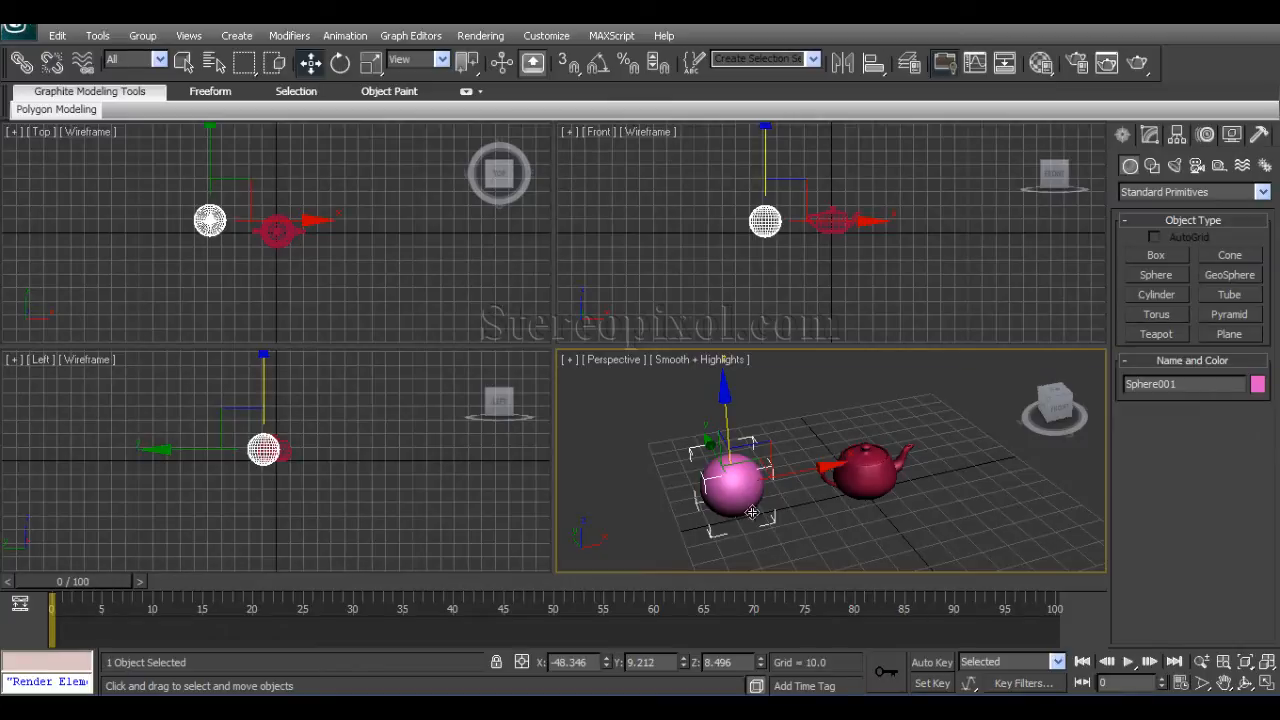
left_click(22, 63)
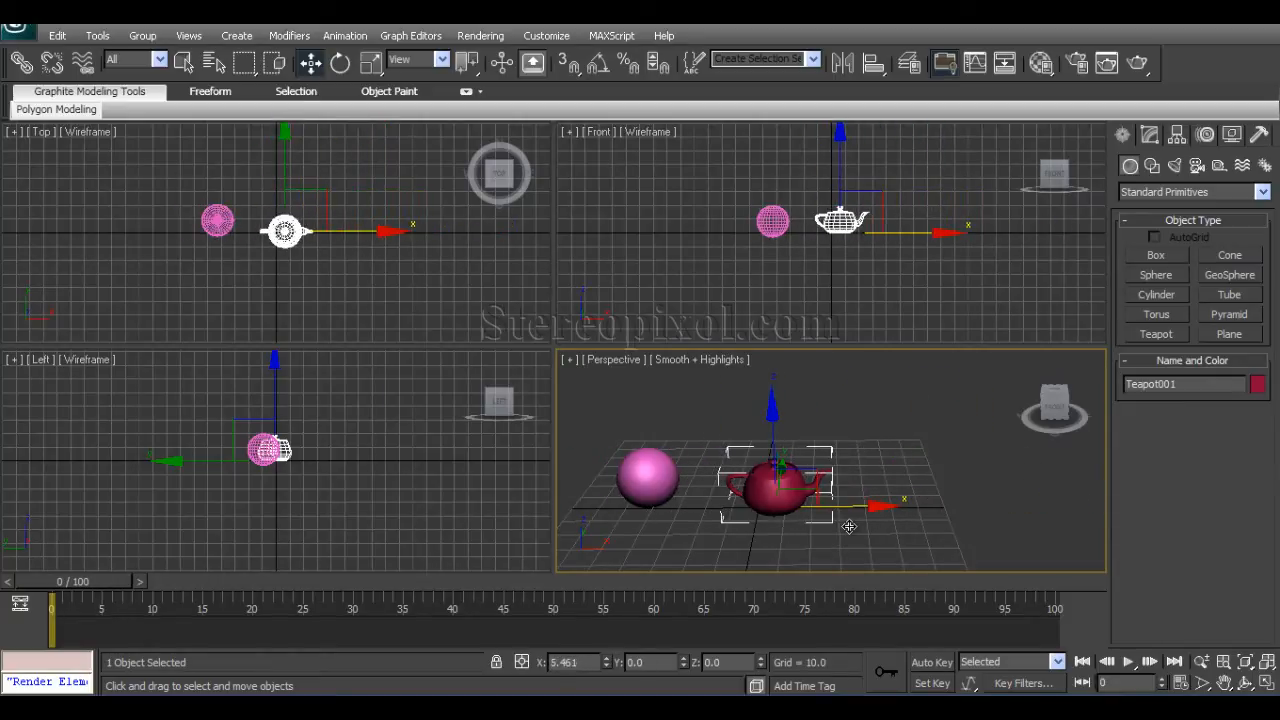
left_click(339, 62)
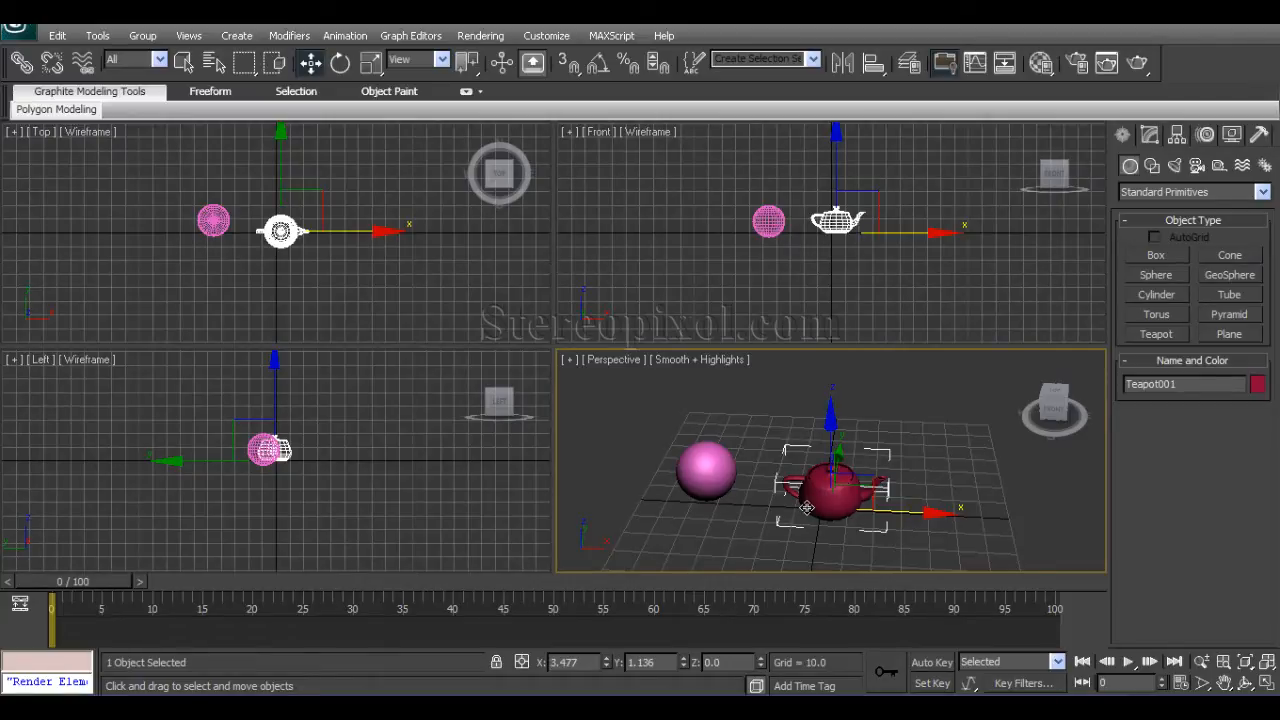
left_click_drag(810, 508, 960, 512)
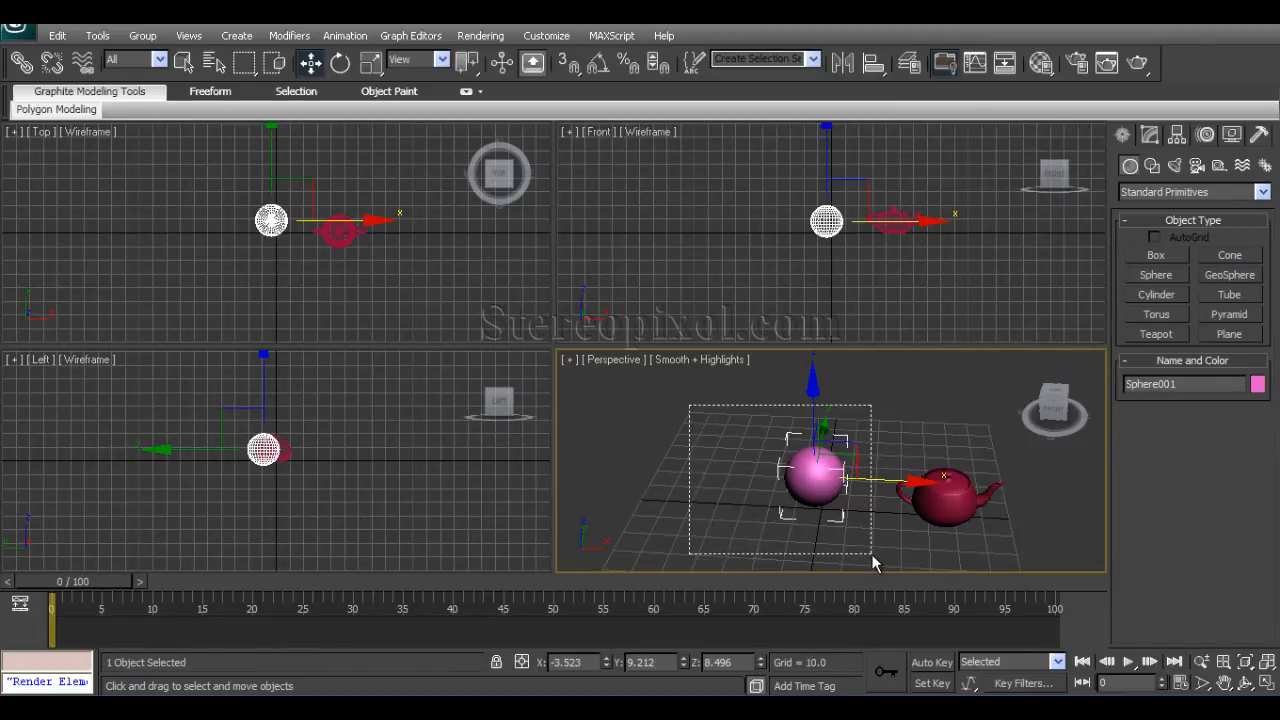
left_click(873, 540)
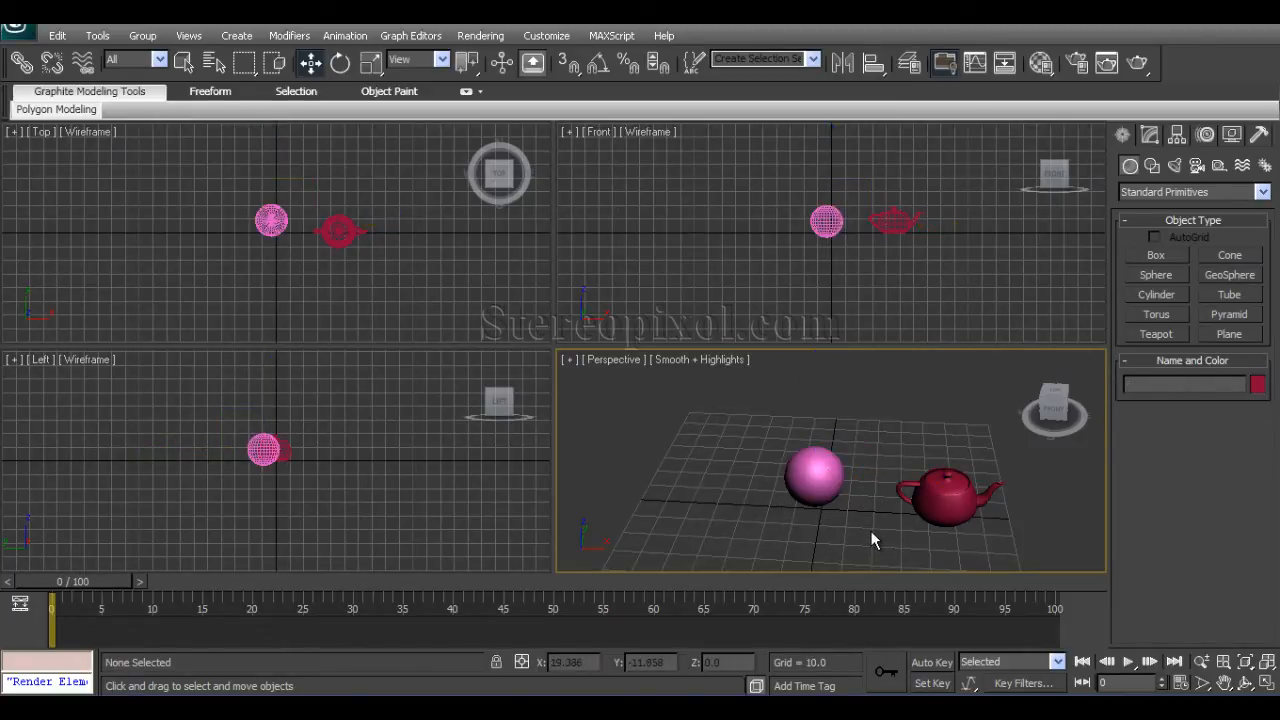
- Select the sphere and teapot together for deletion
left_click(813, 478)
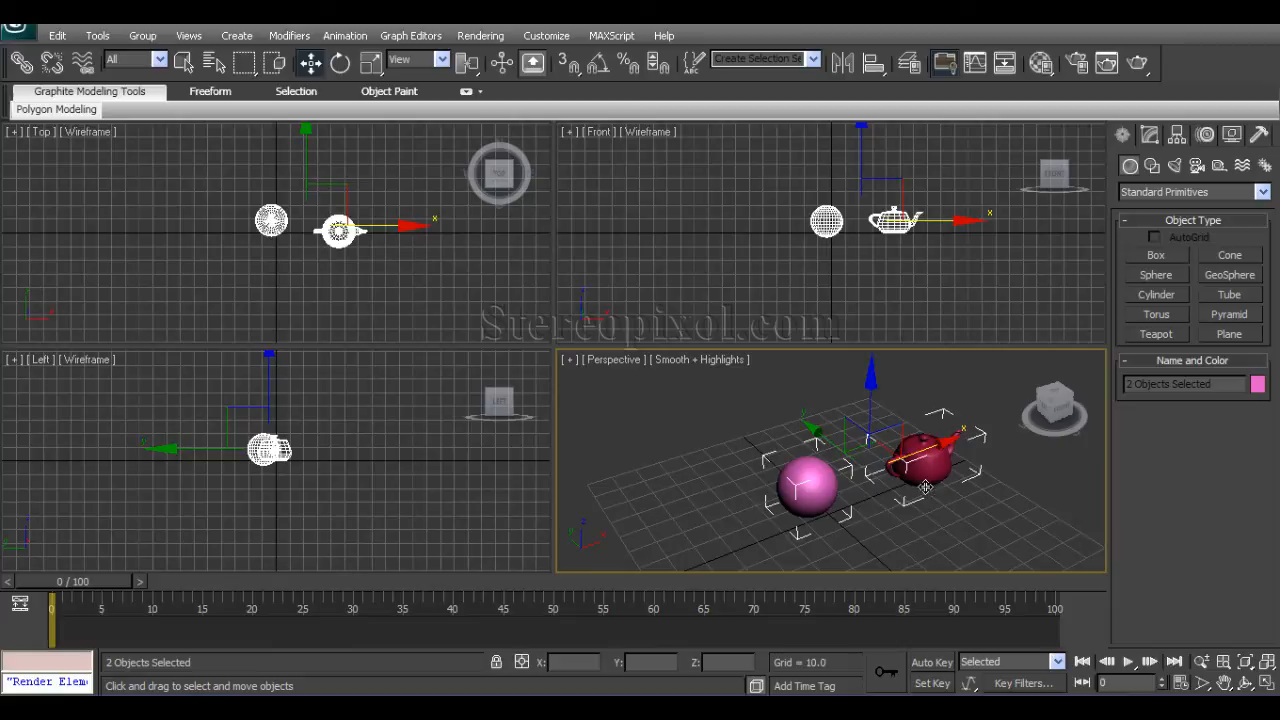
mouse_move(850, 465)
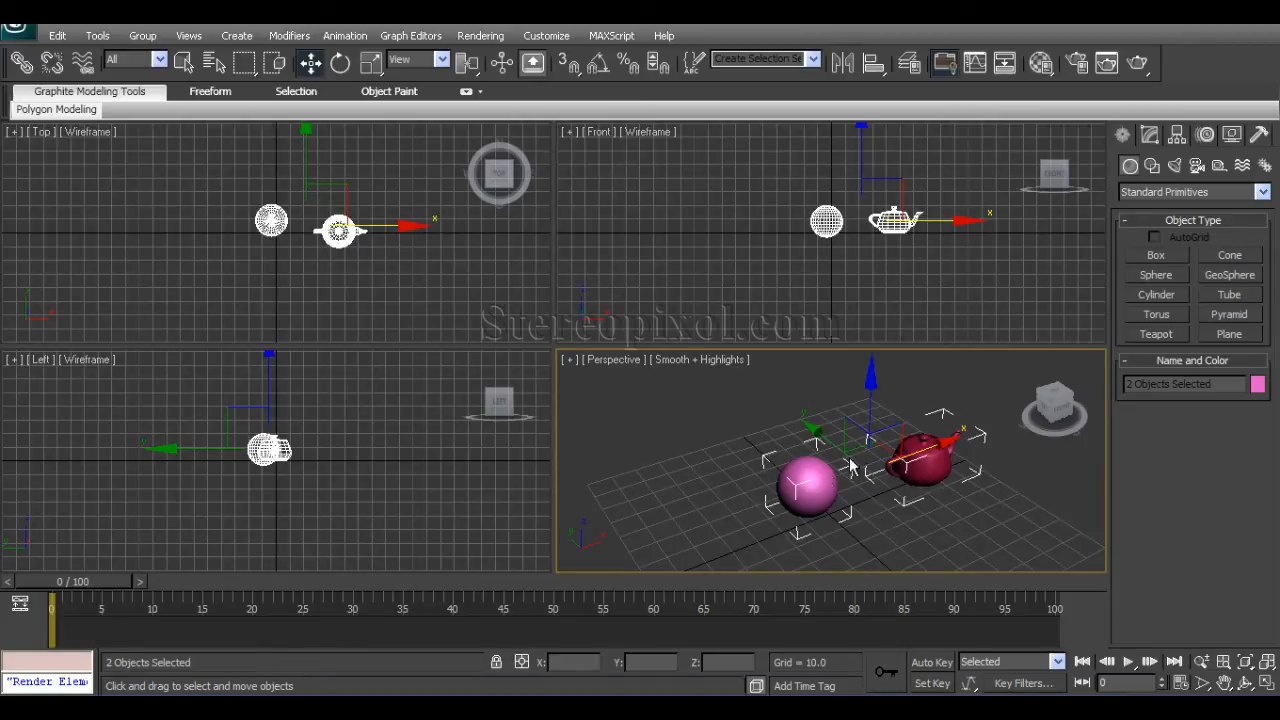
mouse_move(843, 510)
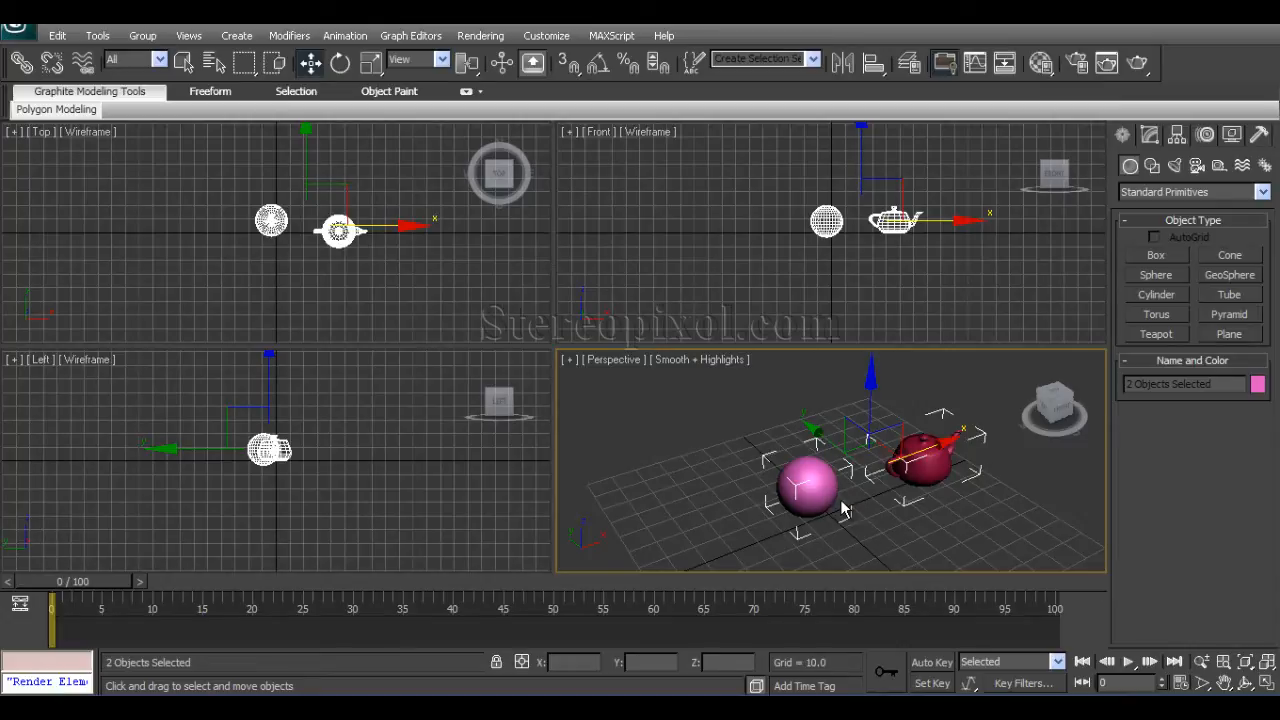
mouse_move(897, 490)
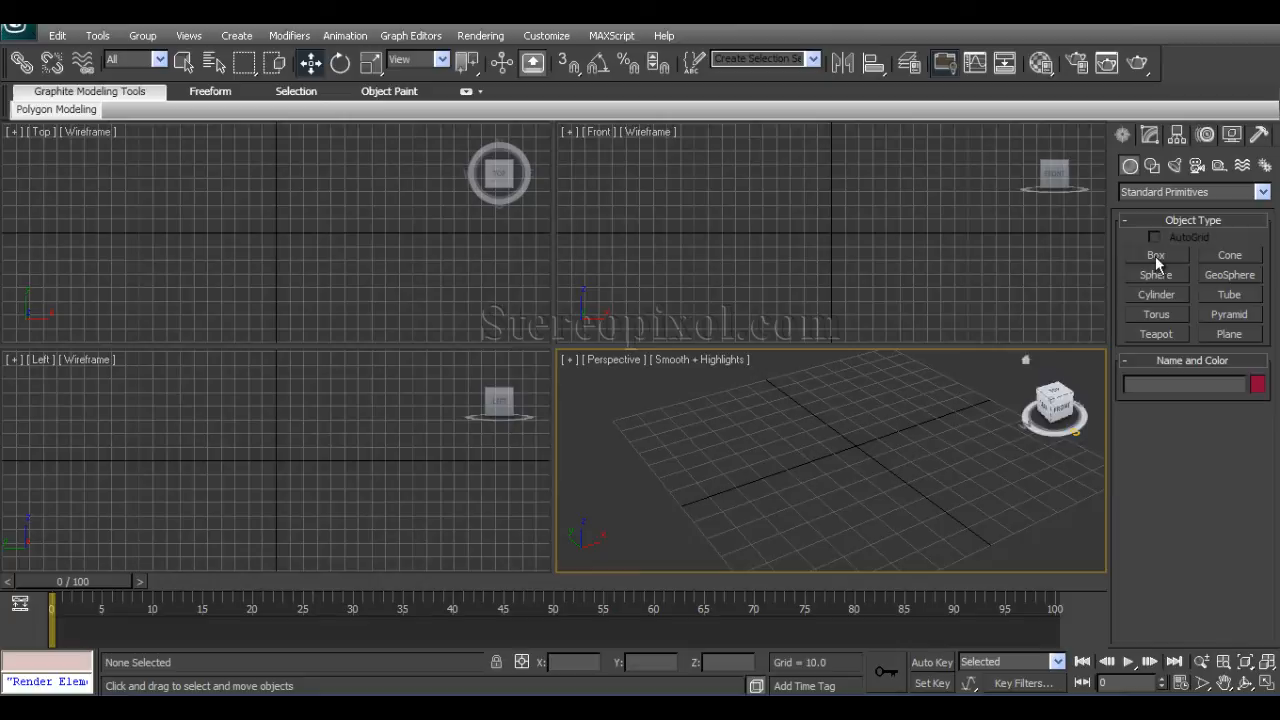
- Create thin upright box panels Box001 and Box002 side by side and maximize the Perspective view
left_click(1156, 255)
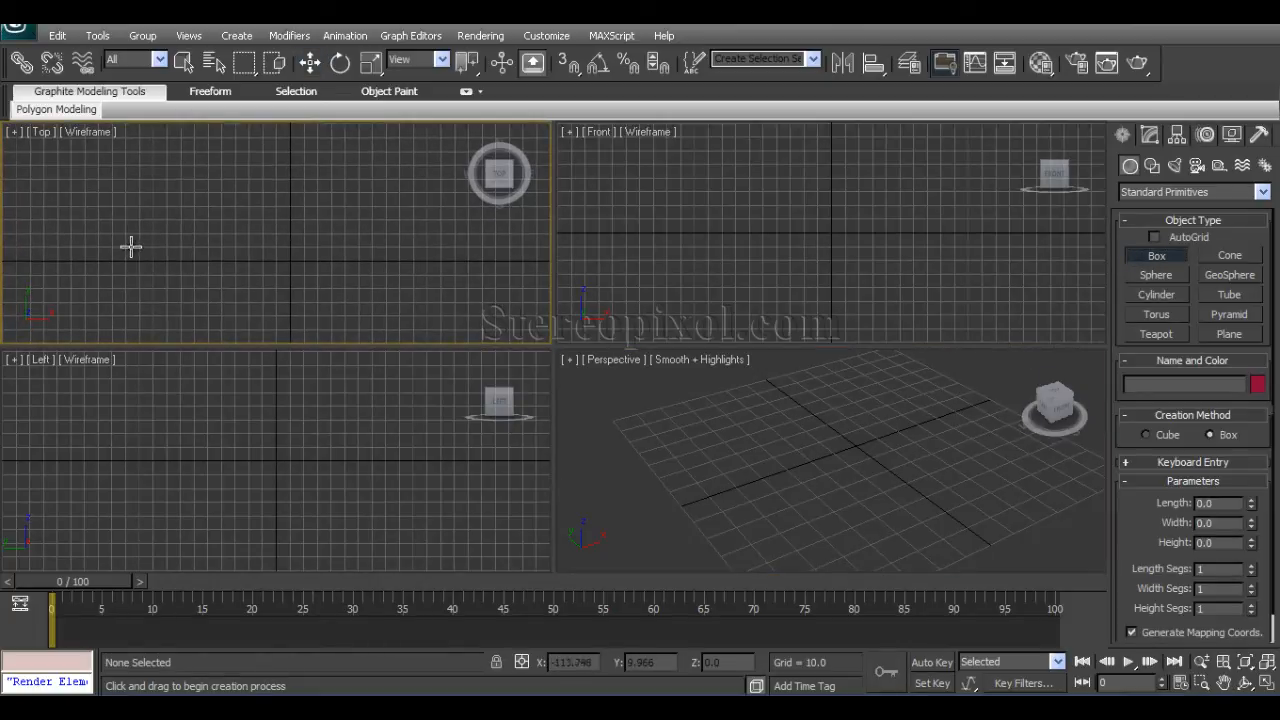
left_click_drag(115, 255, 290, 265)
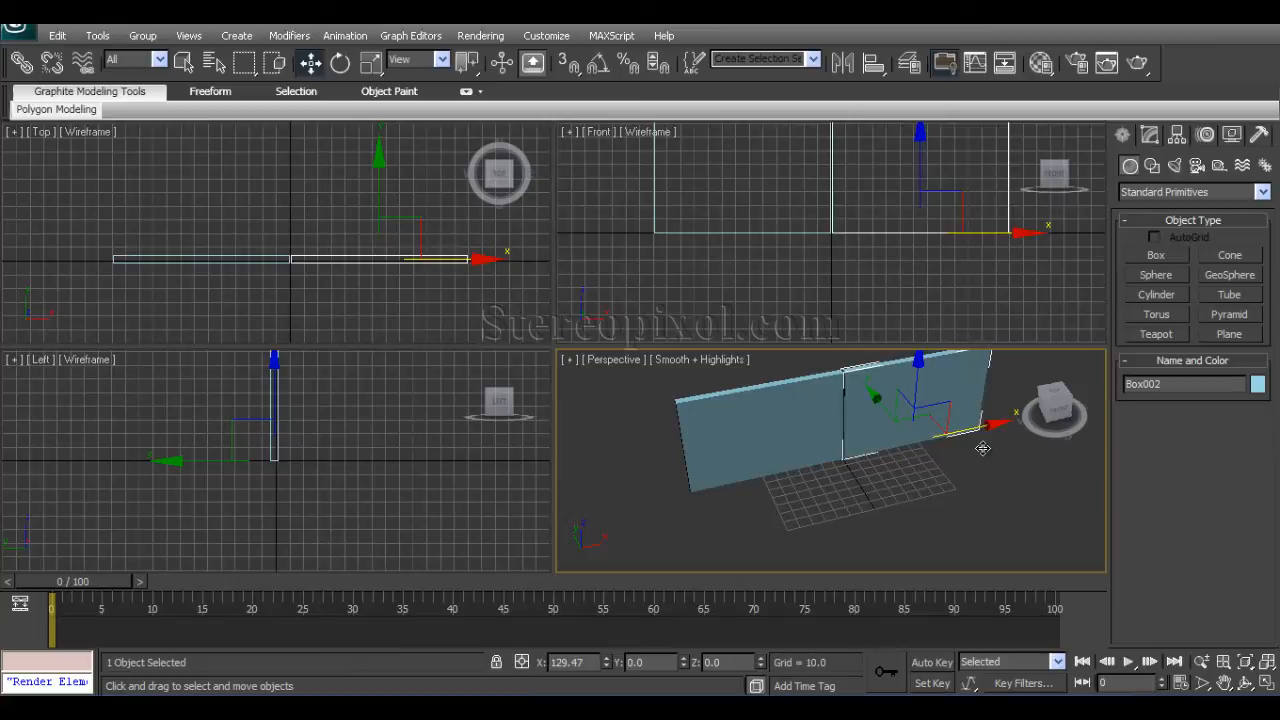
left_click_drag(983, 448, 765, 490)
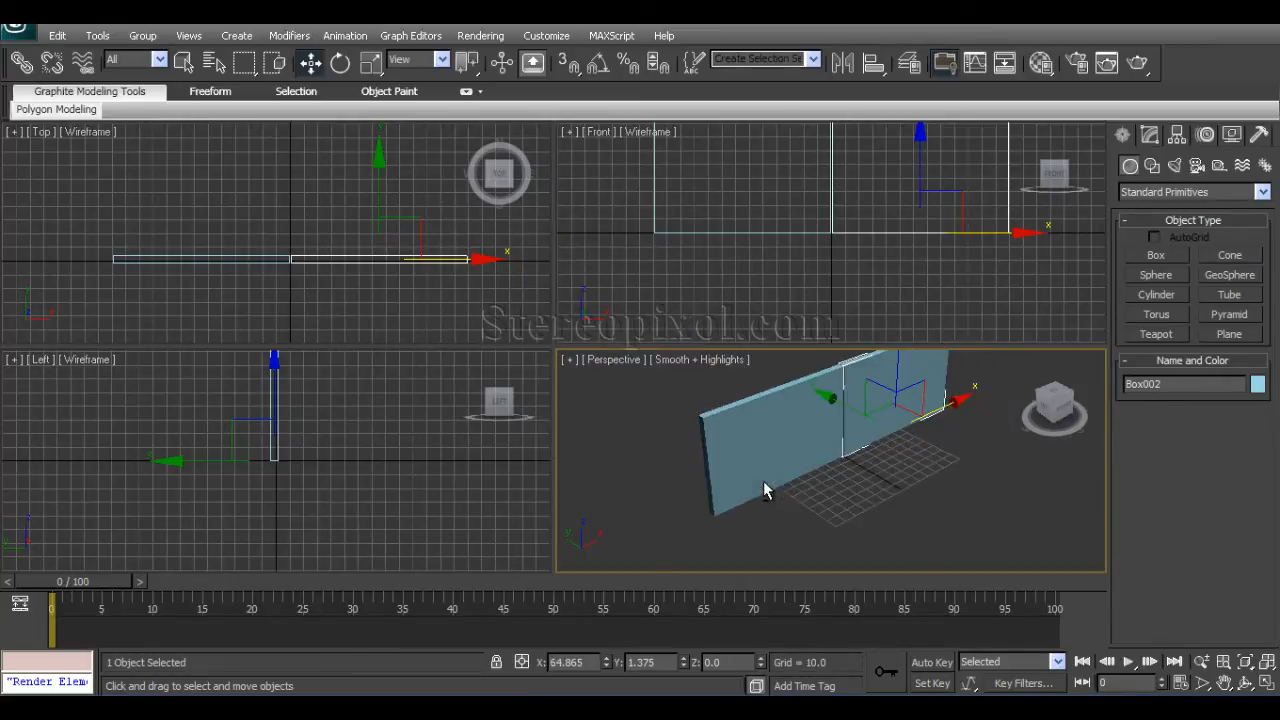
left_click(780, 510)
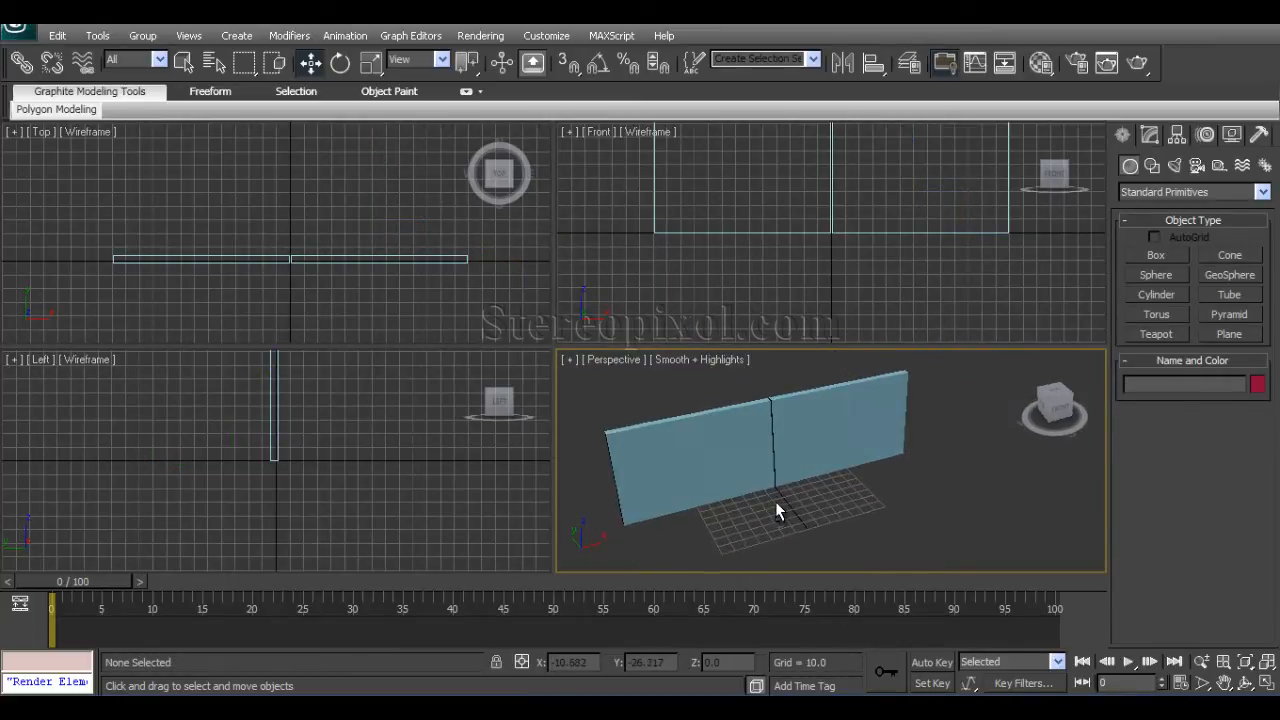
key("alt+w")
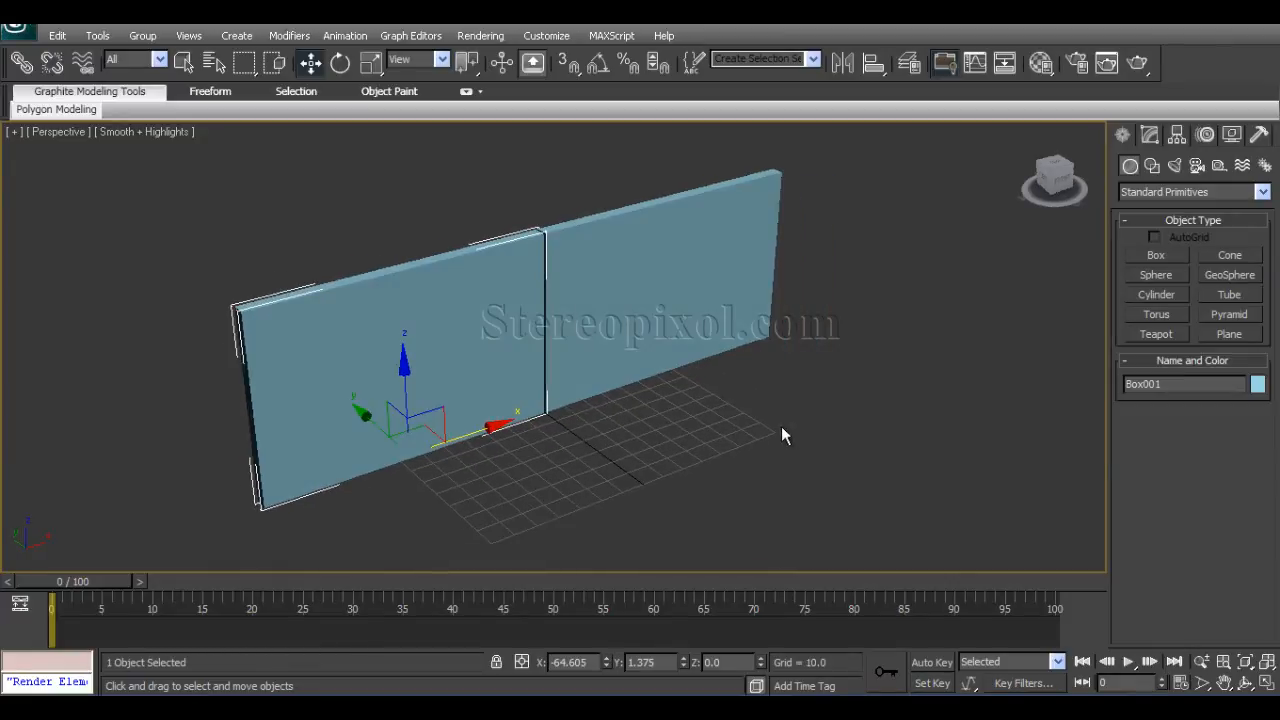
mouse_move(790, 405)
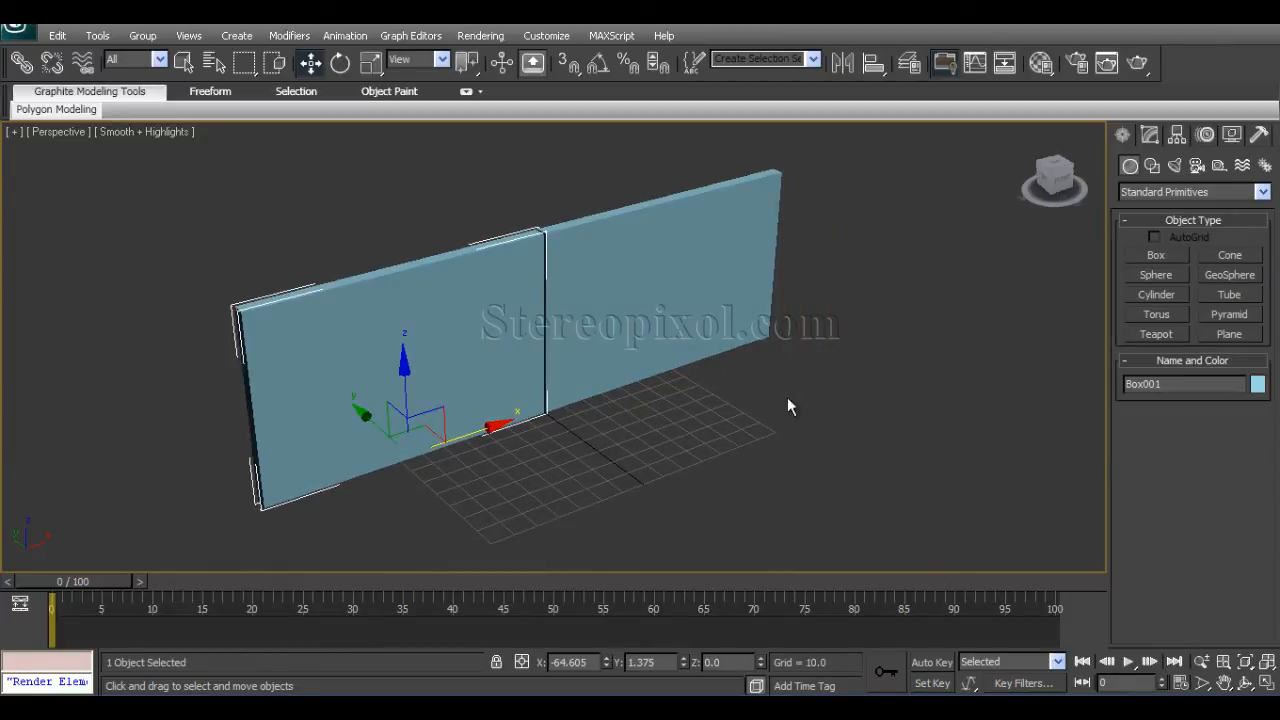
- Orbit to face the doors, select both panels, and start the Teapot primitive for Teapot001 in front of them
left_click_drag(790, 406, 505, 448)
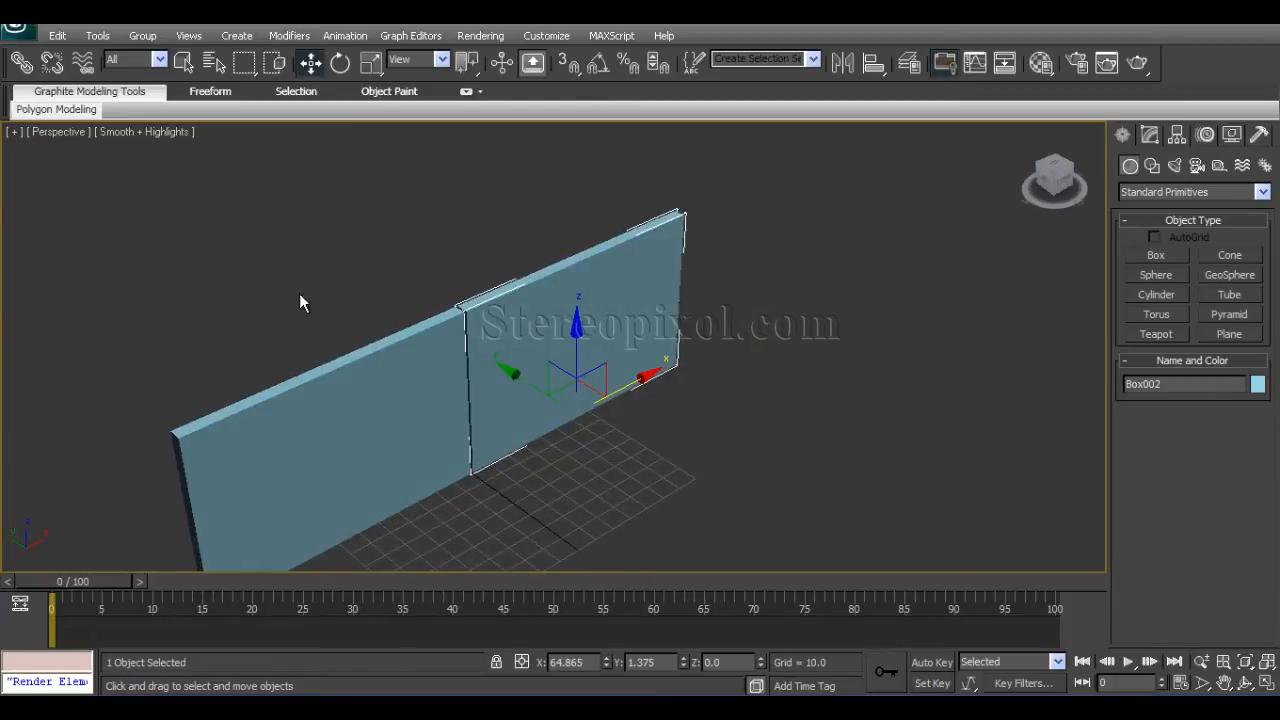
left_click_drag(650, 375, 875, 420)
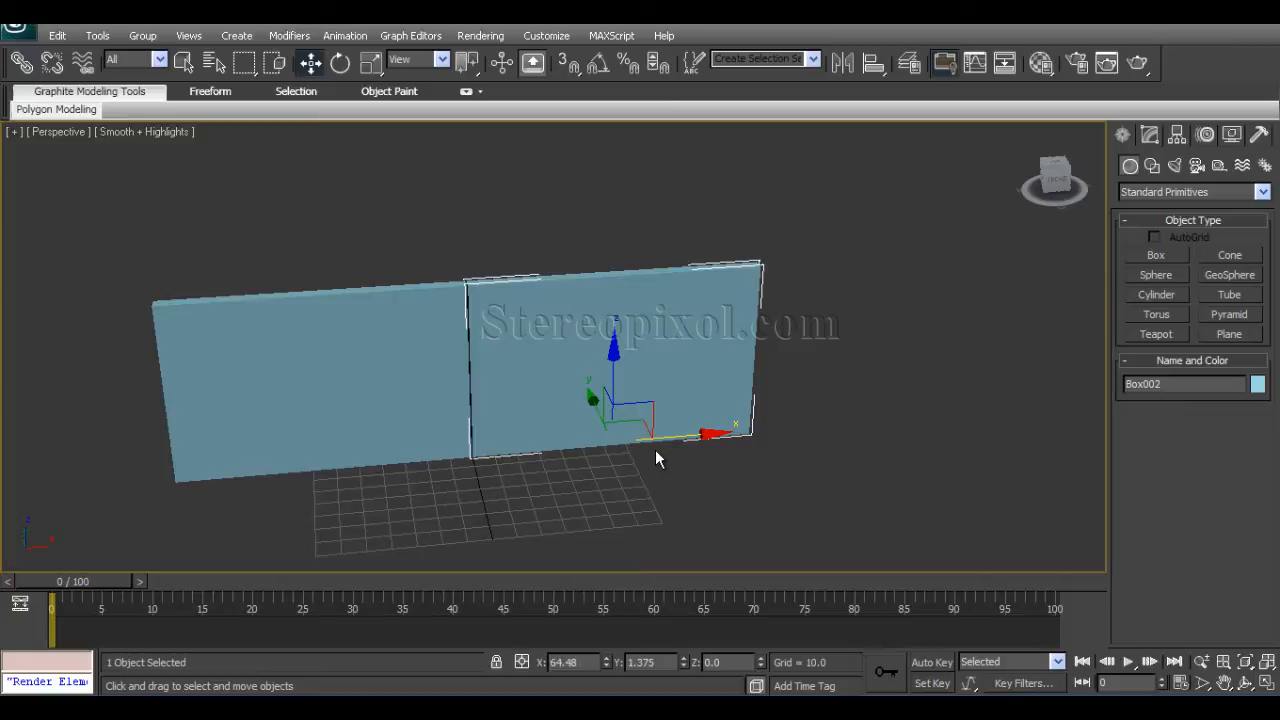
left_click_drag(658, 458, 556, 498)
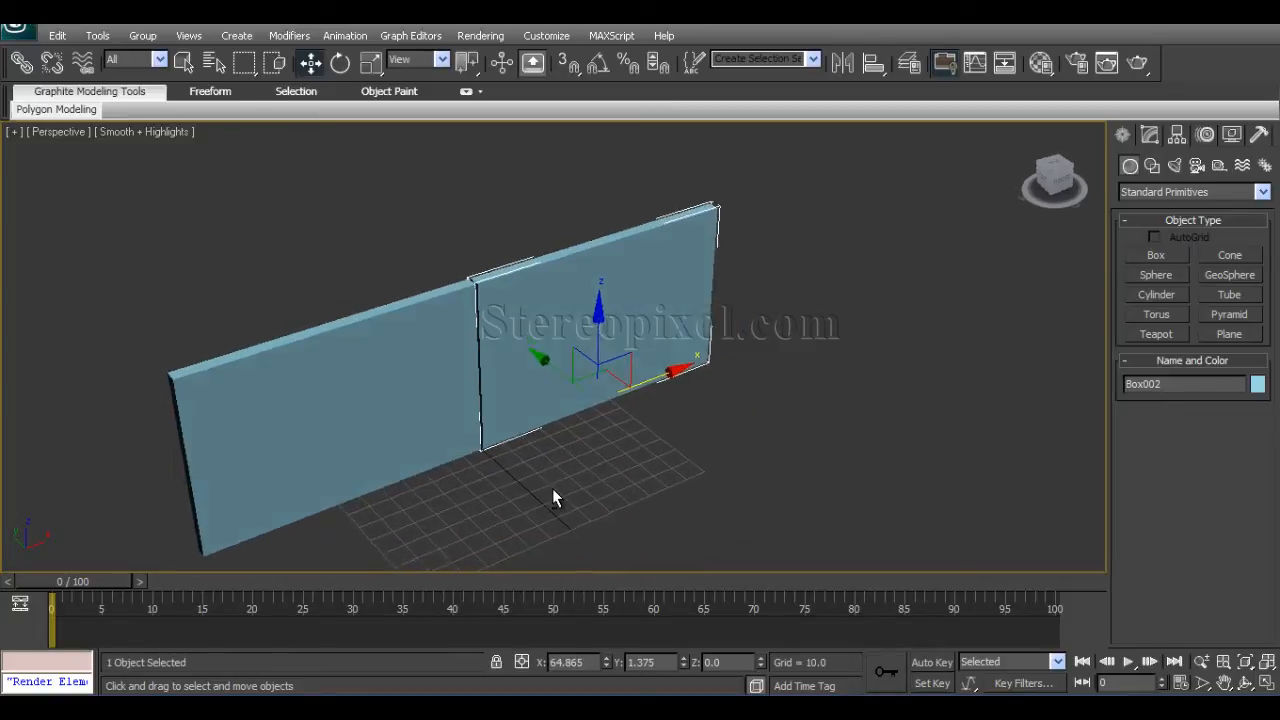
left_click(590, 498)
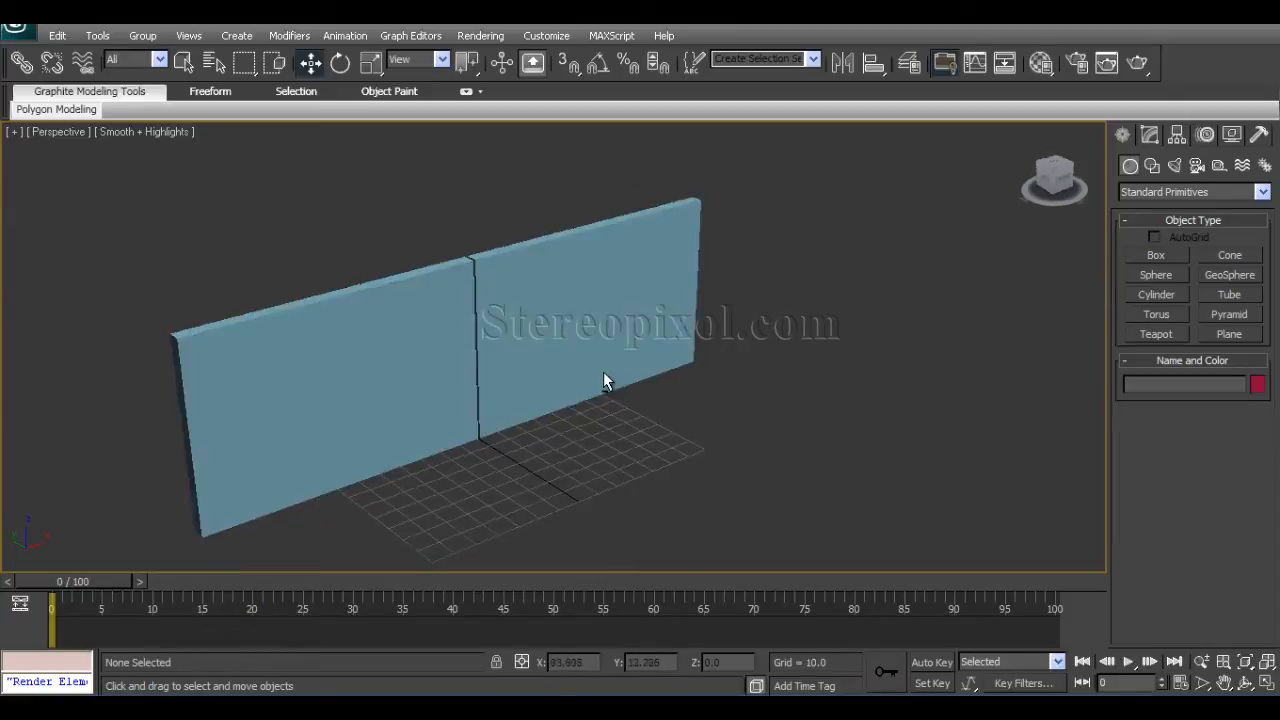
left_click(600, 380)
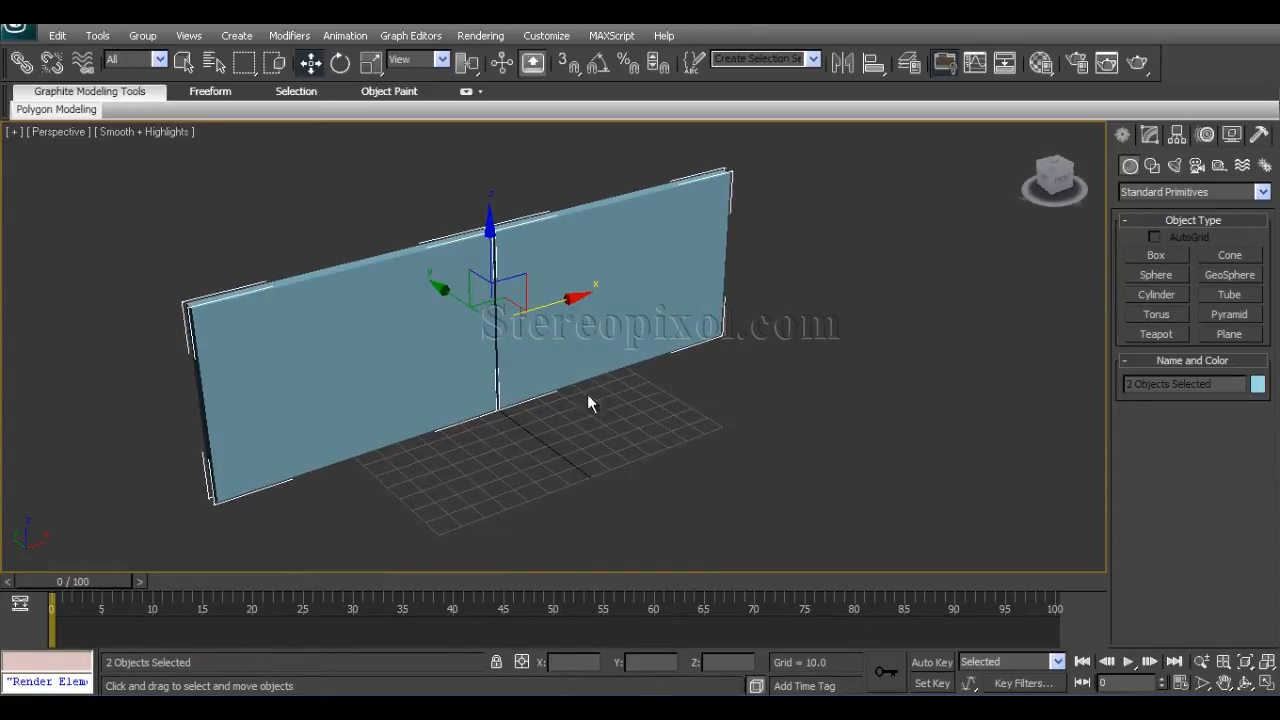
left_click(1155, 334)
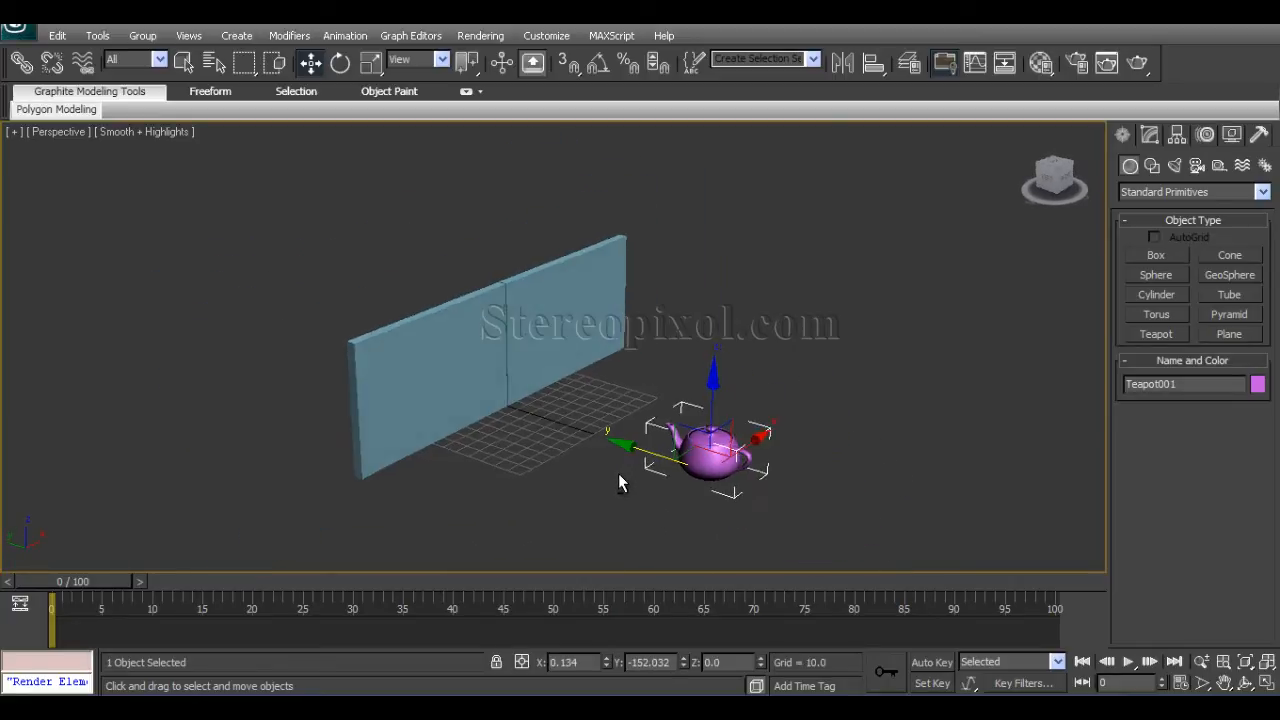
left_click_drag(710, 450, 620, 420)
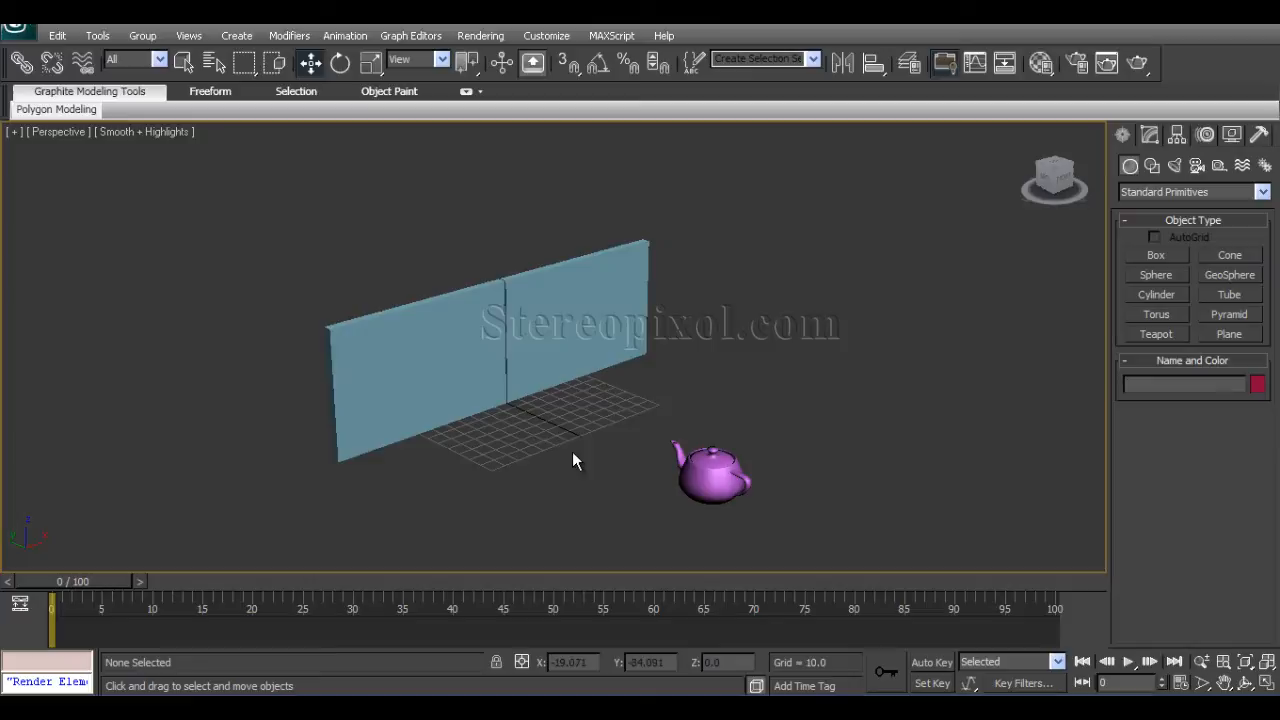
left_click(712, 470)
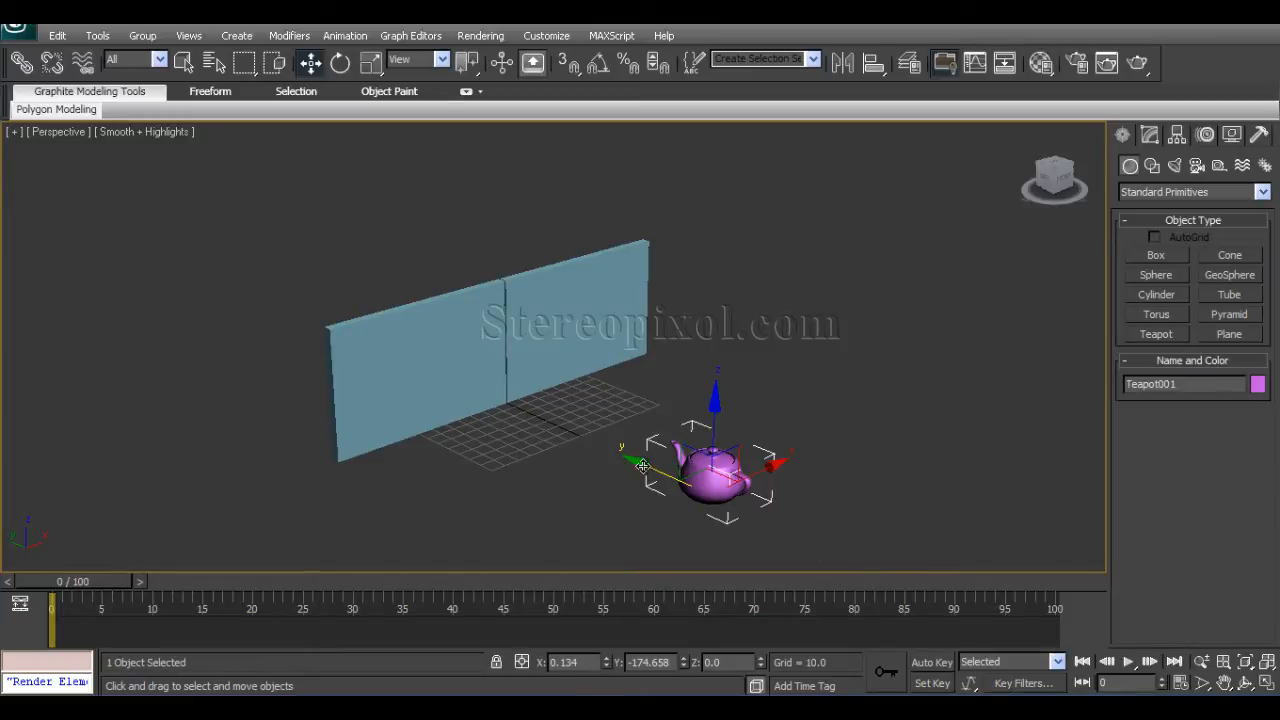
left_click_drag(700, 465, 600, 425)
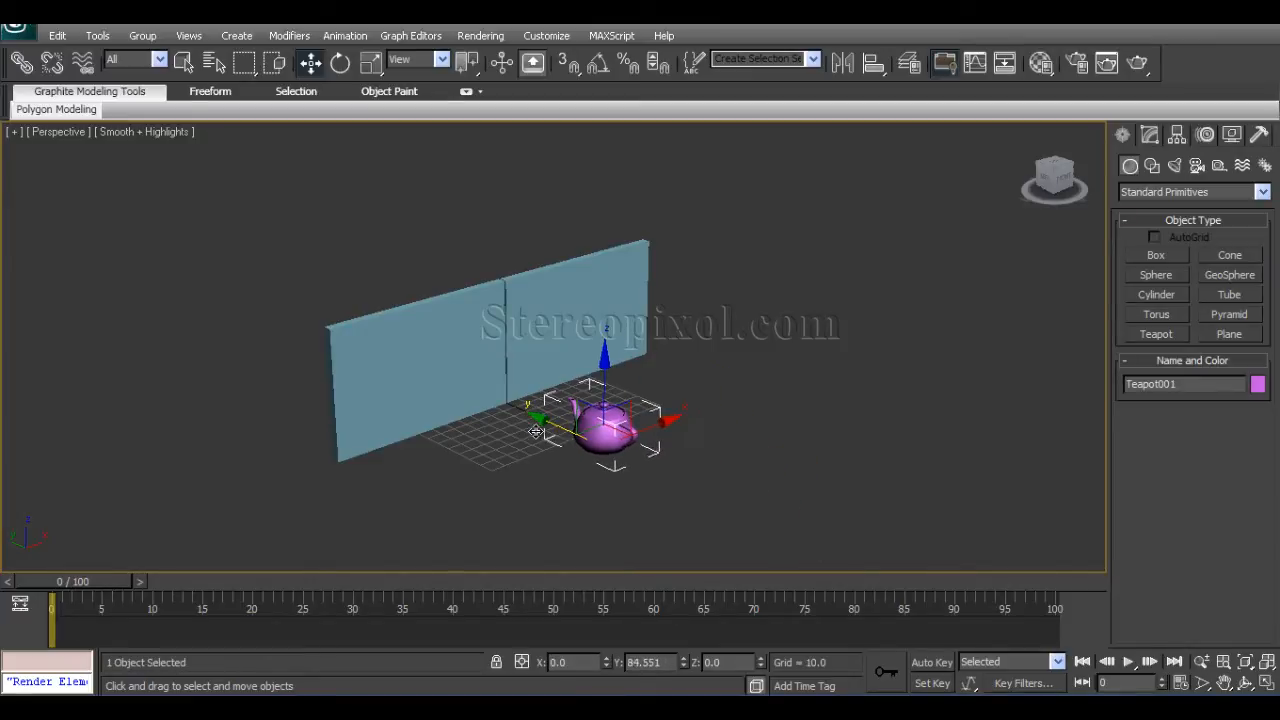
left_click_drag(605, 430, 555, 405)
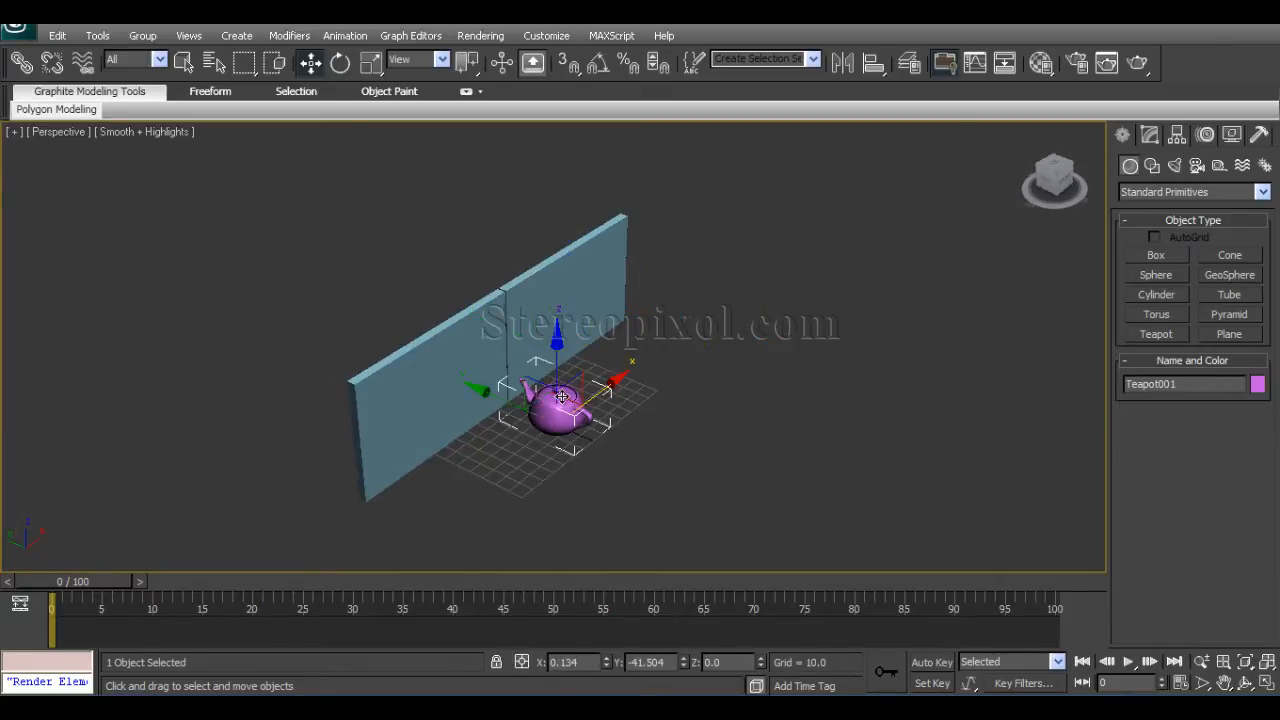
left_click_drag(560, 397, 360, 320)
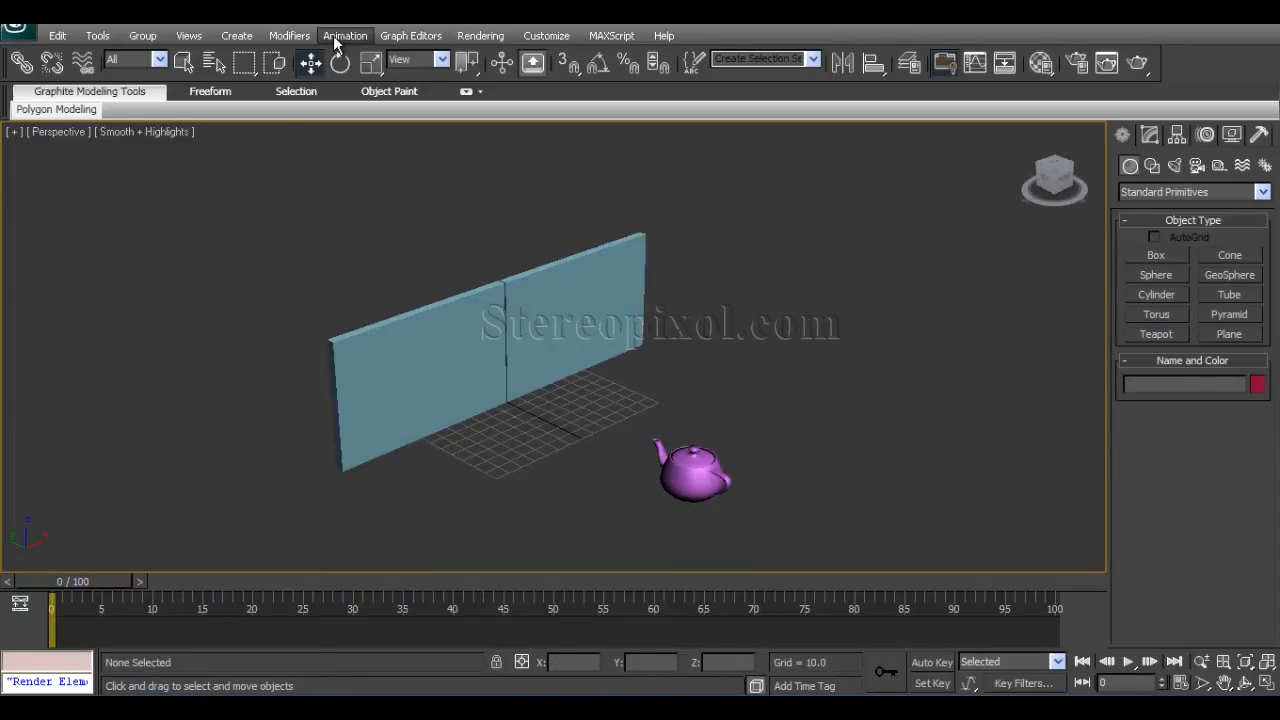
- Open Reaction Manager from the Animation menu and test-slide the left door, returning it to place
left_click(344, 35)
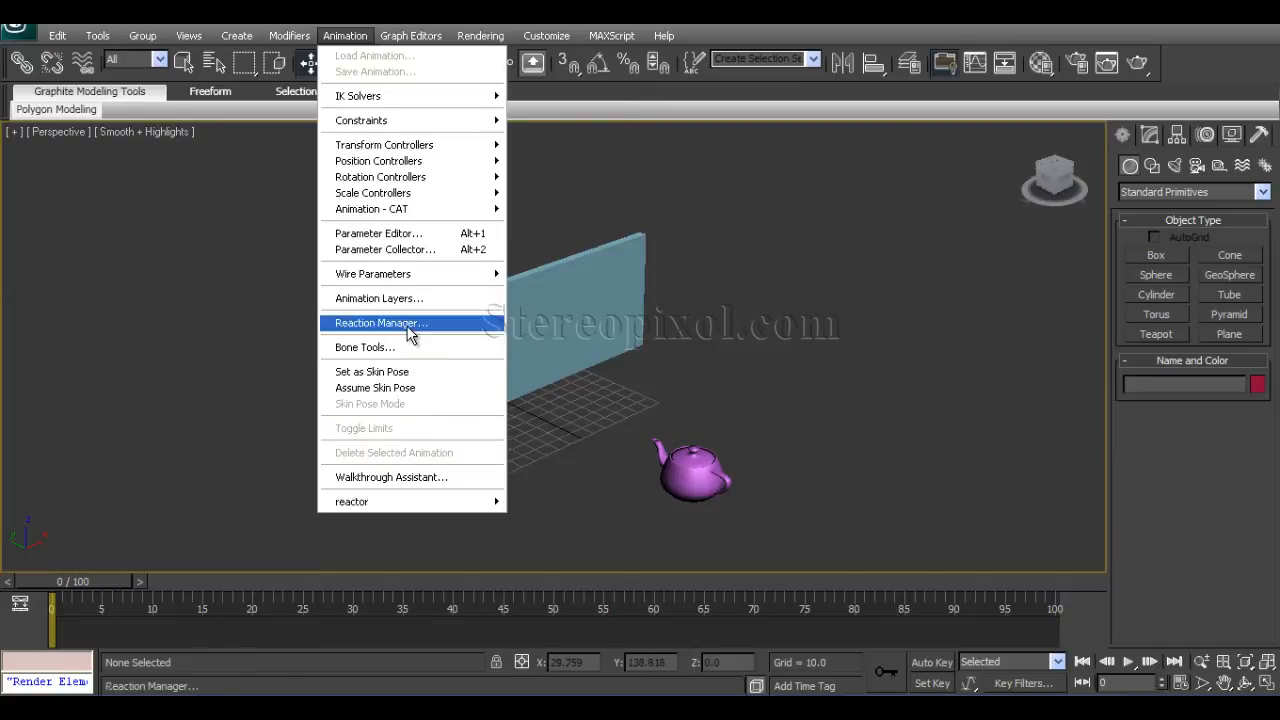
left_click(381, 322)
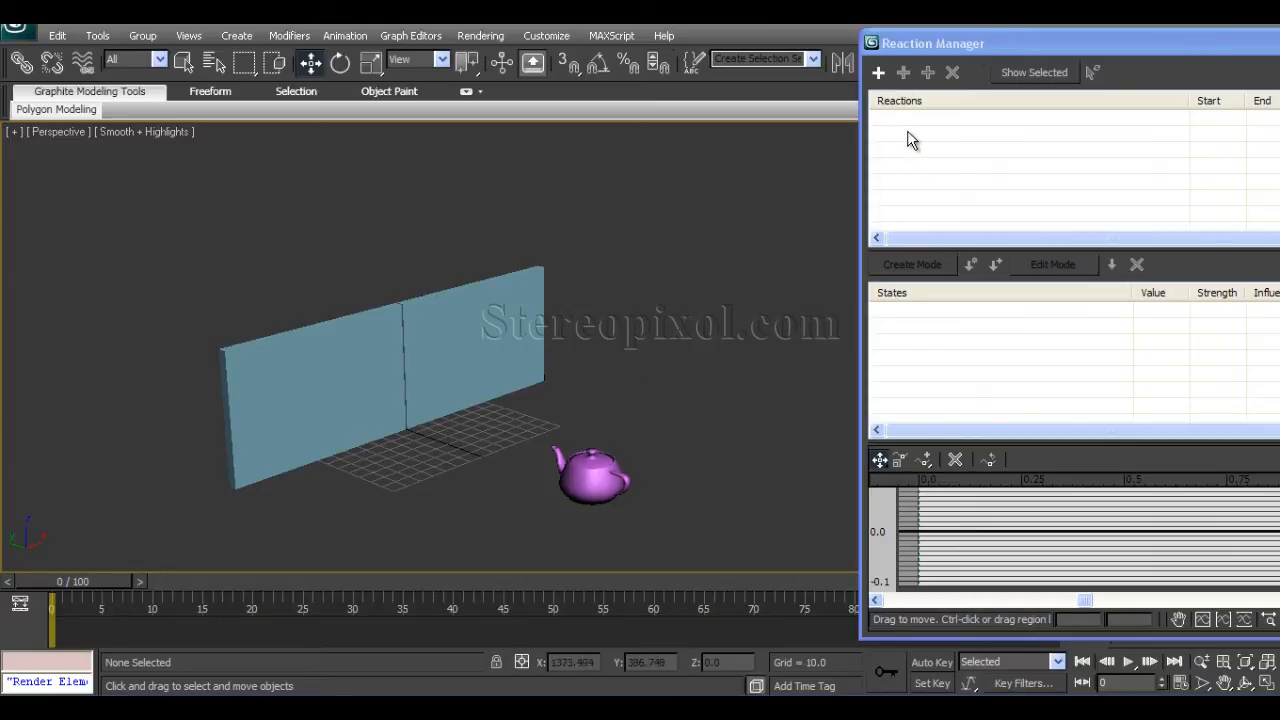
mouse_move(650, 320)
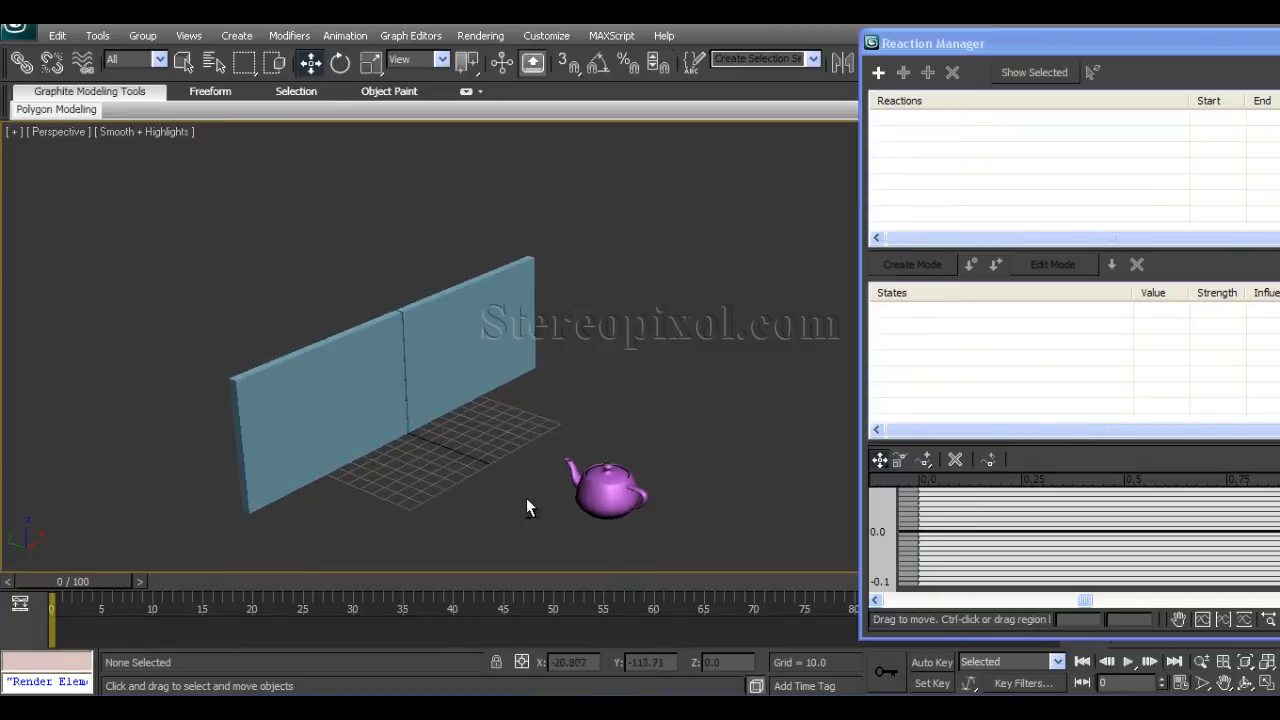
left_click(600, 490)
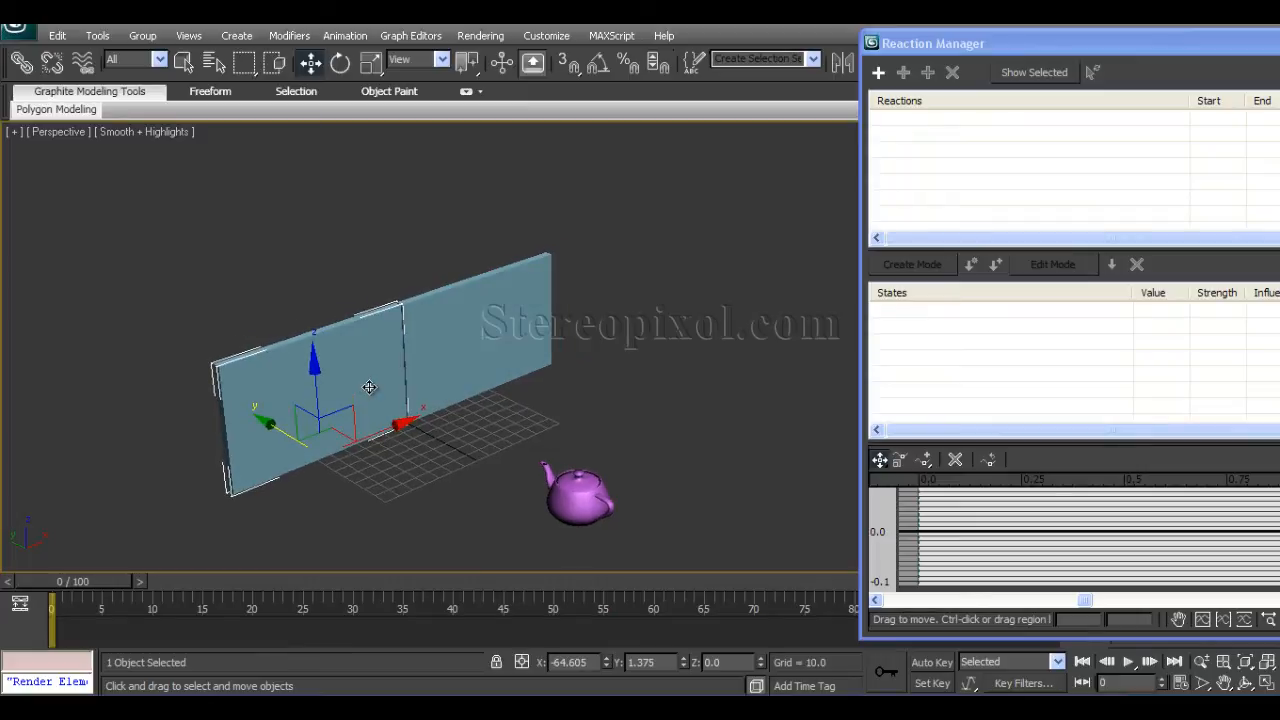
left_click(588, 408)
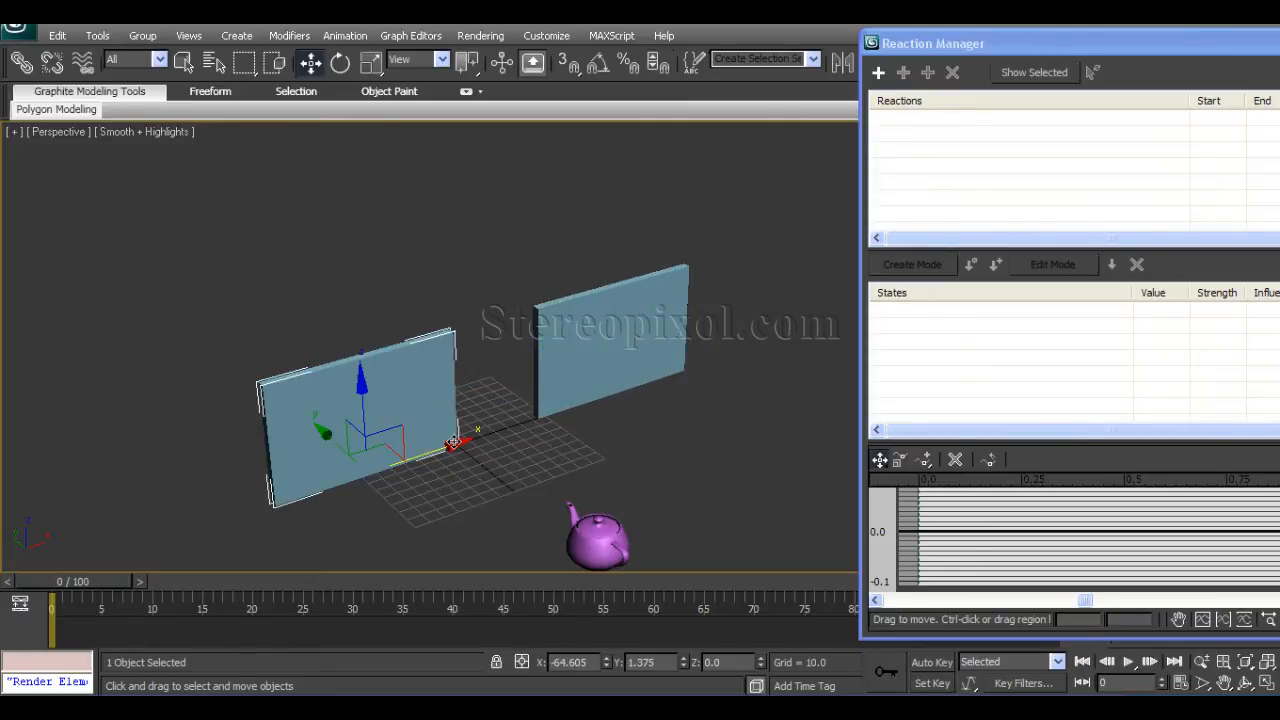
left_click_drag(455, 445, 315, 490)
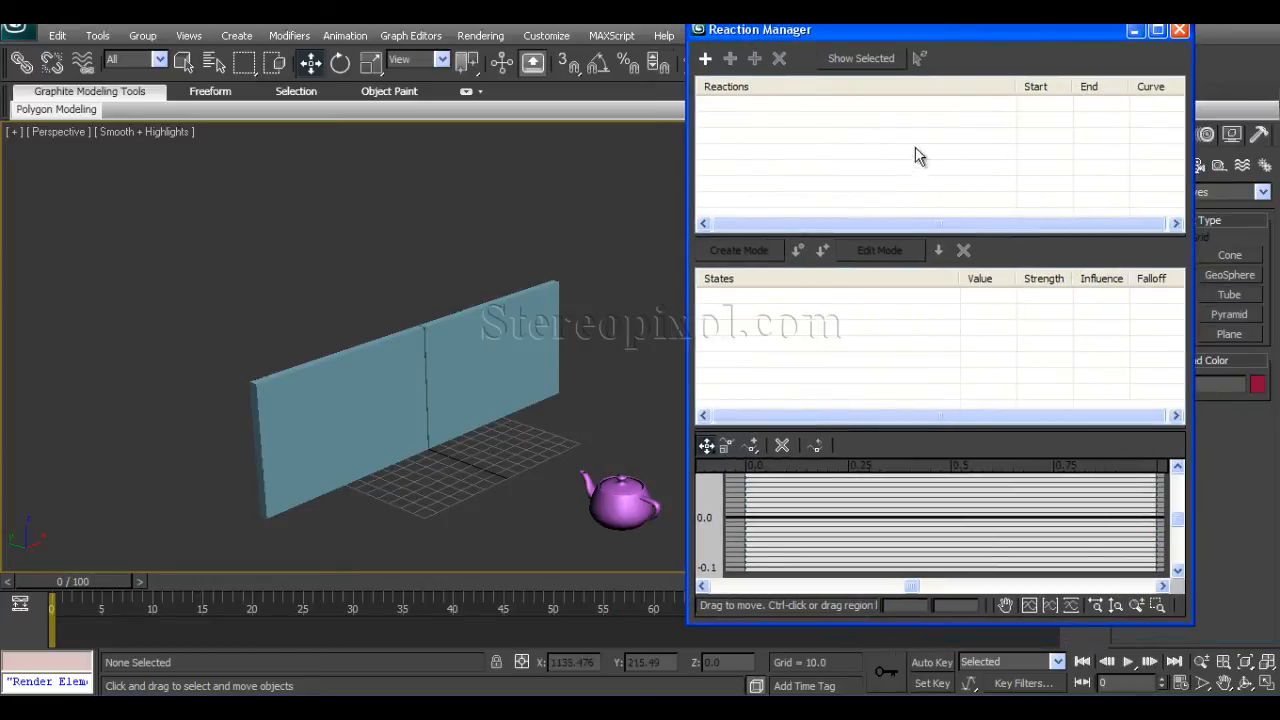
mouse_move(738, 133)
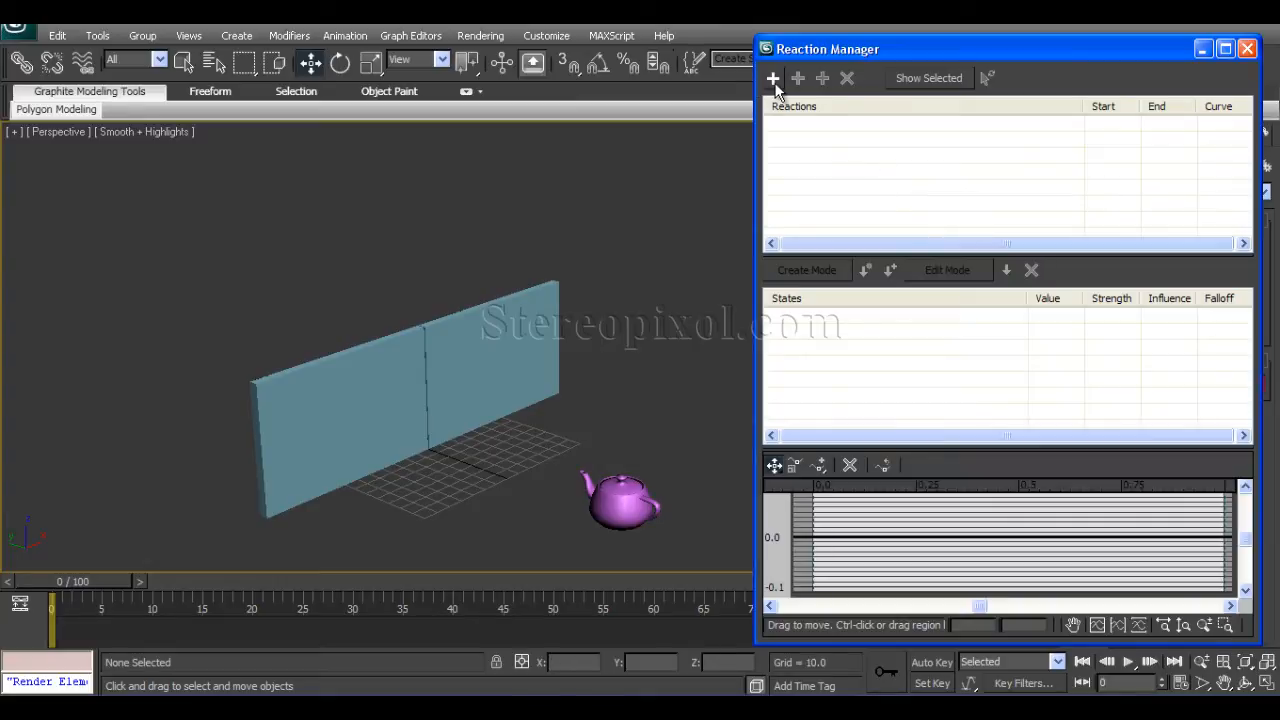
mouse_move(696, 367)
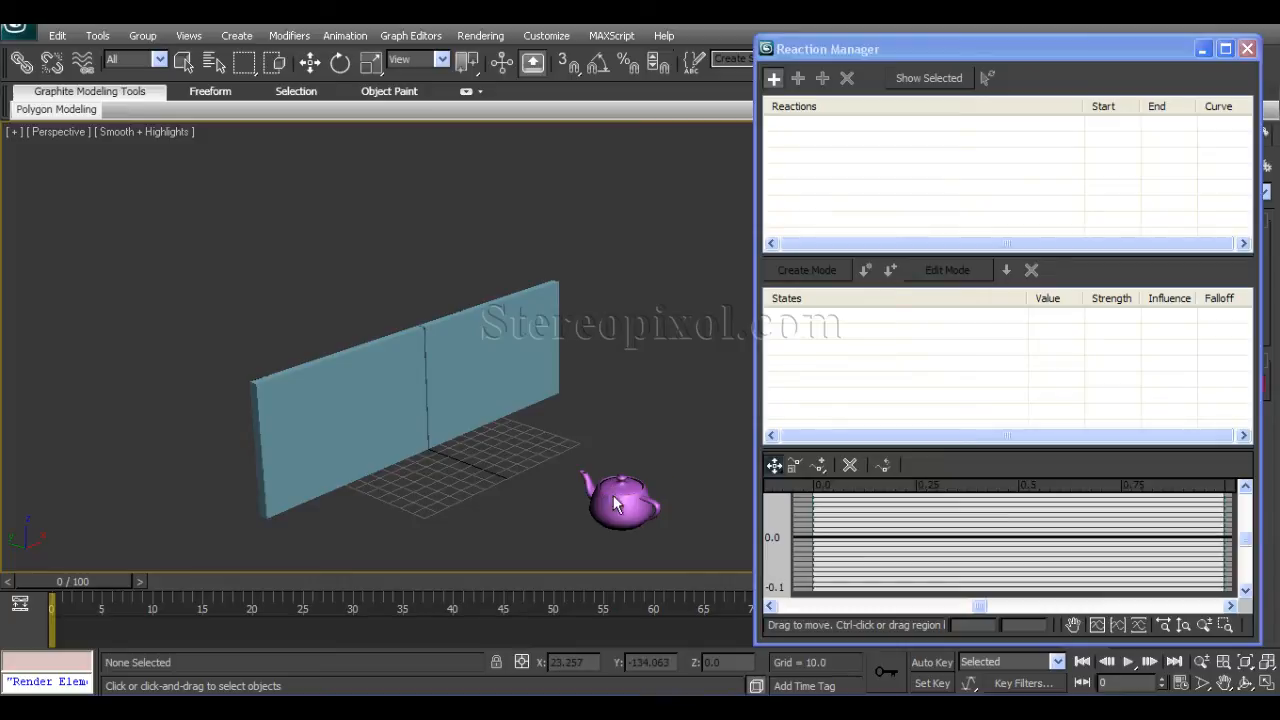
- Add Teapot001's Transform > Position > Y Position as the reaction master
right_click(615, 500)
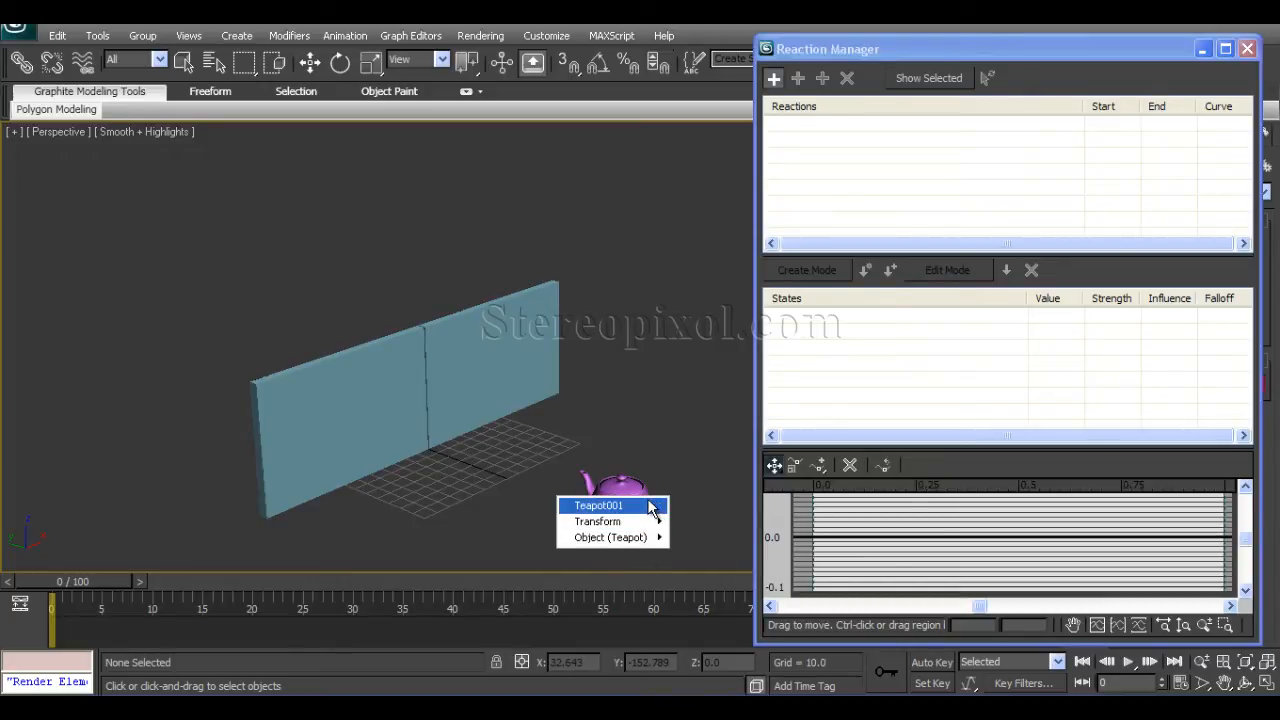
mouse_move(597, 521)
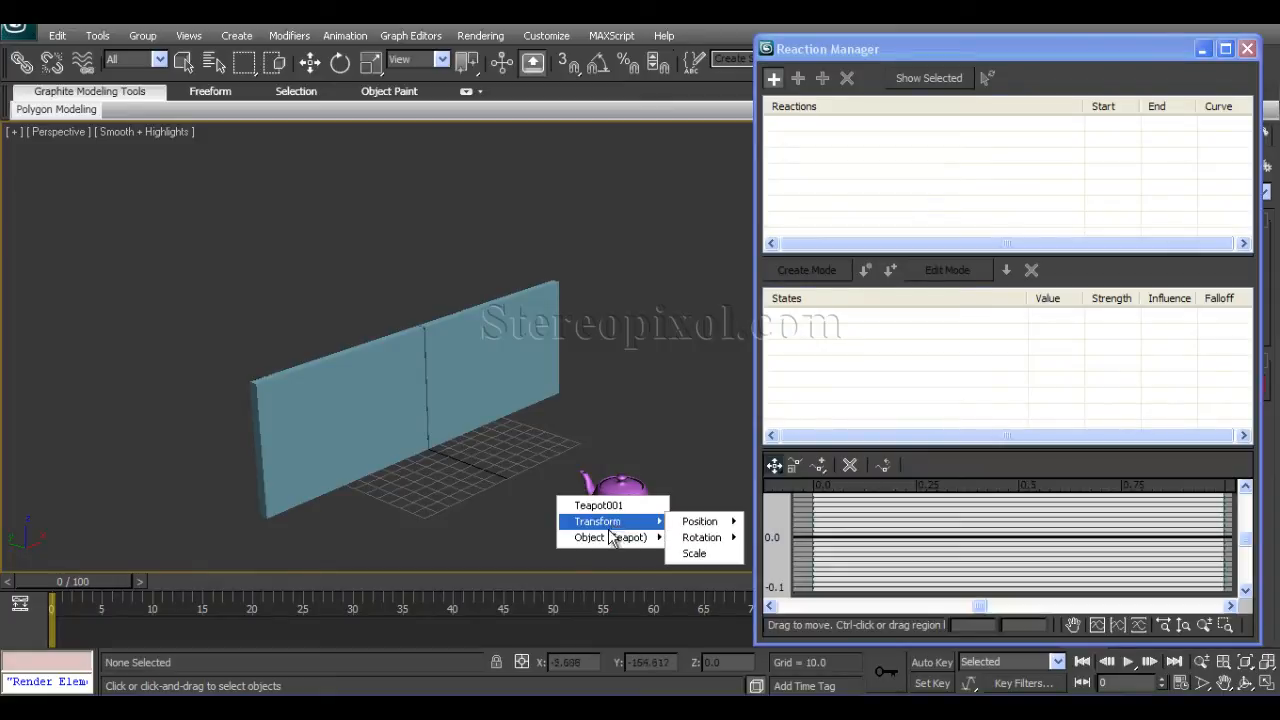
mouse_move(611, 538)
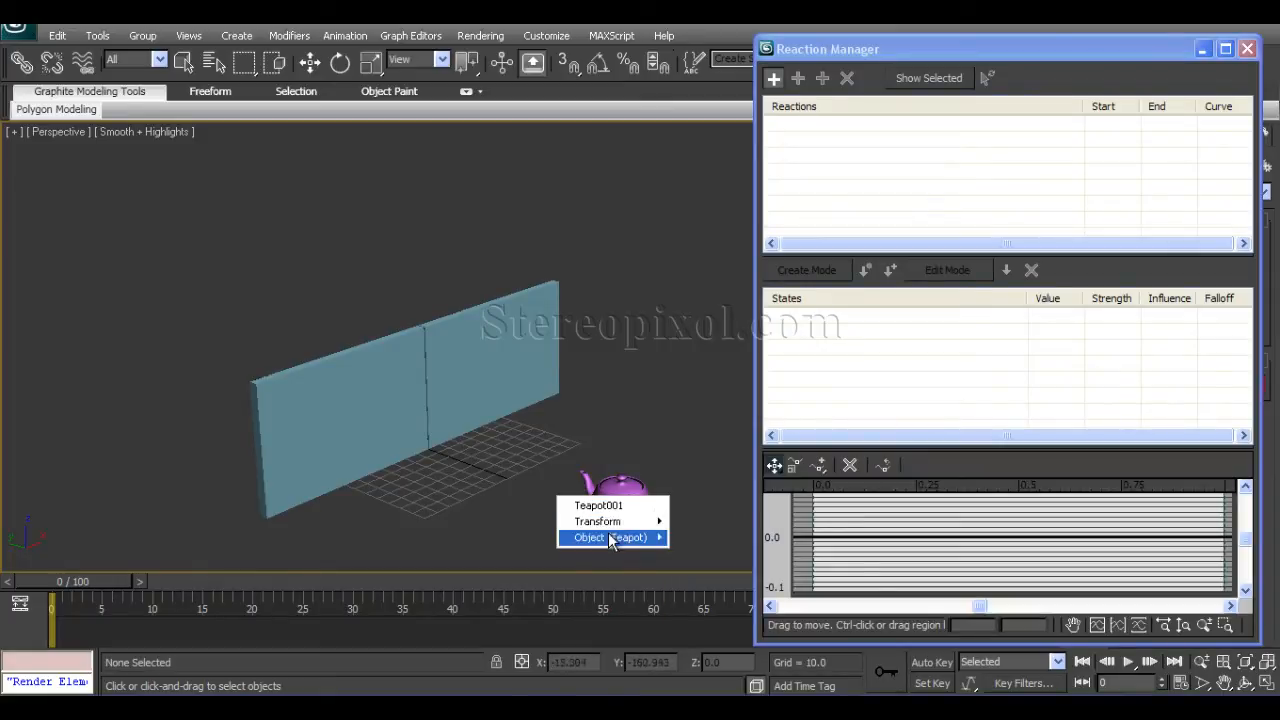
mouse_move(597, 521)
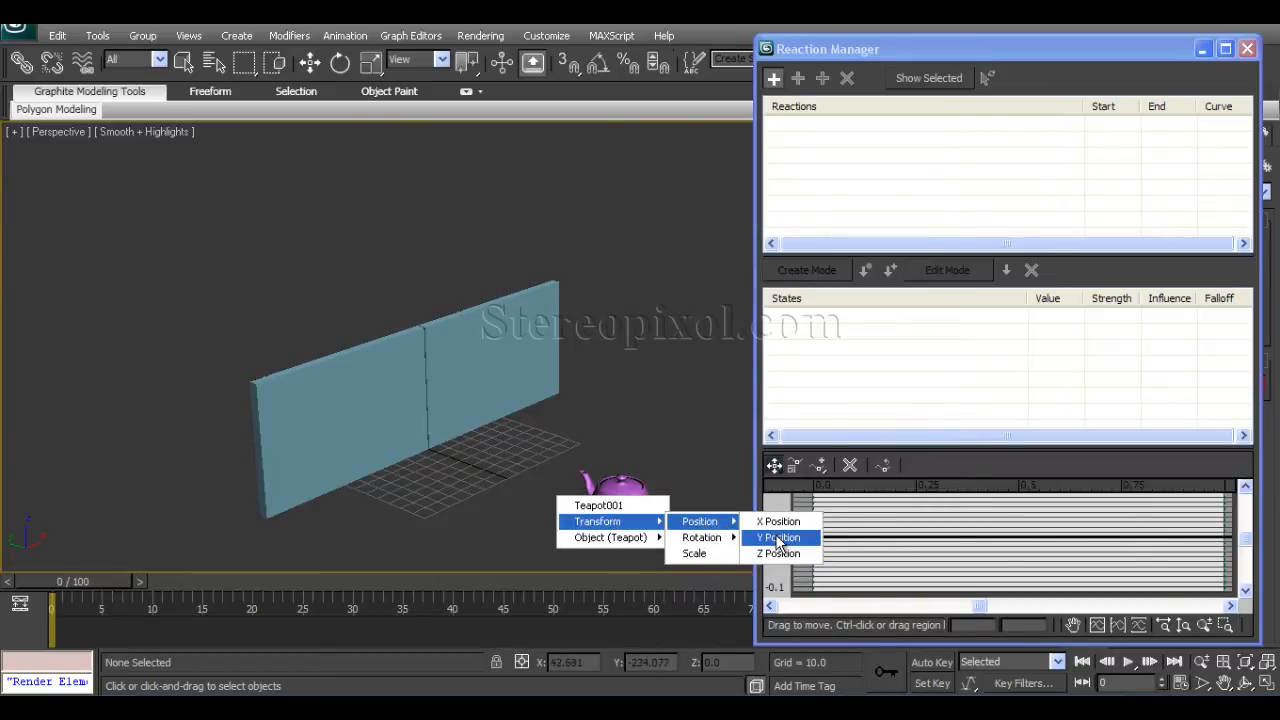
left_click(778, 537)
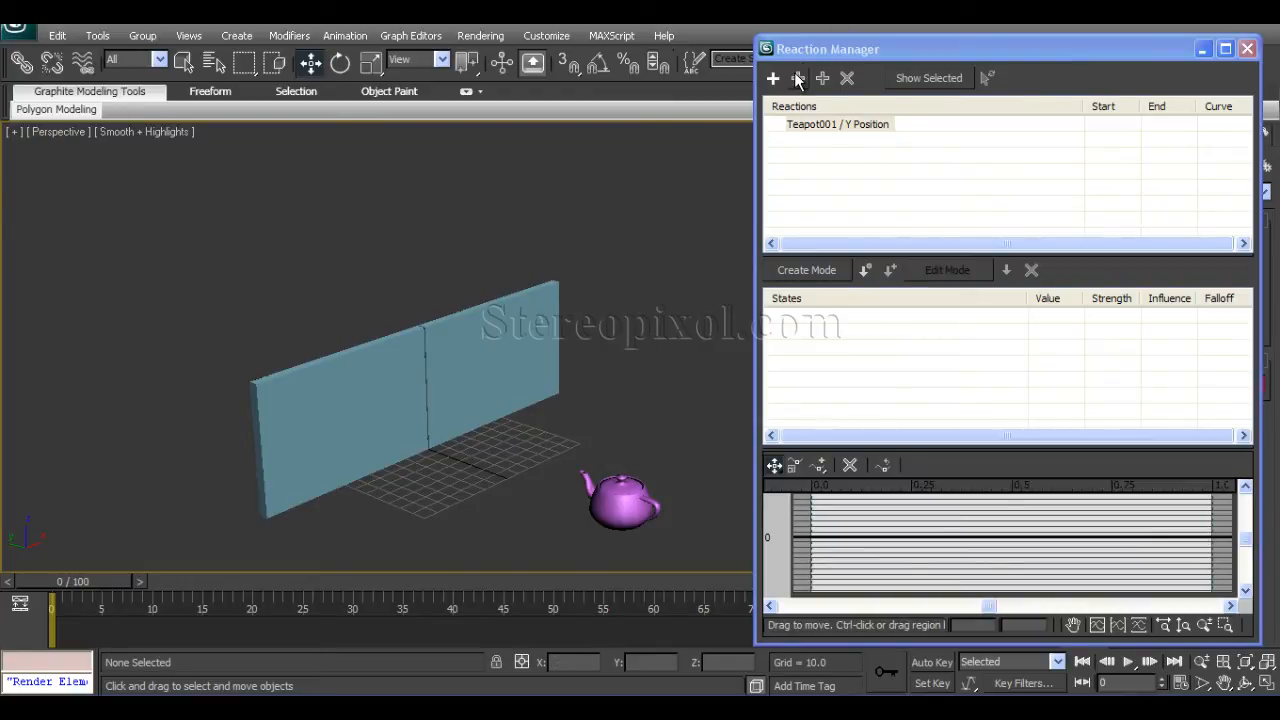
- Add Box002 and Box001 X Position as slaves driven by the teapot's reaction
right_click(505, 340)
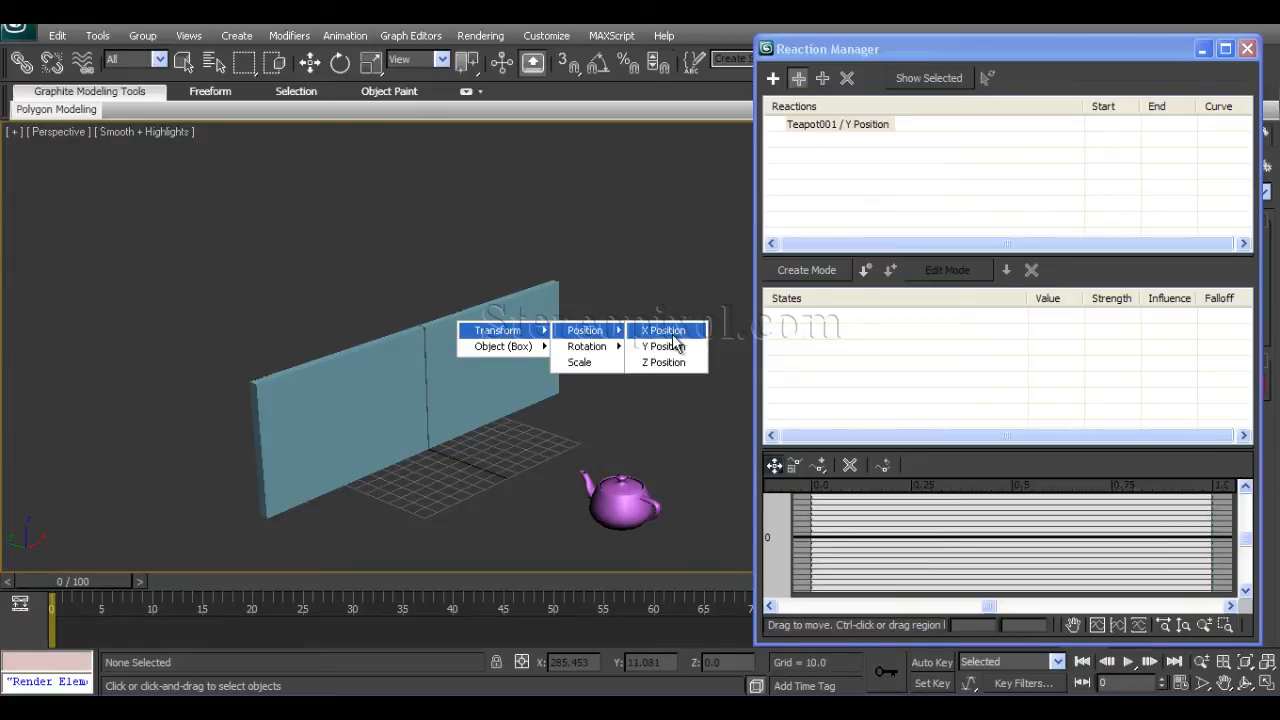
left_click(663, 330)
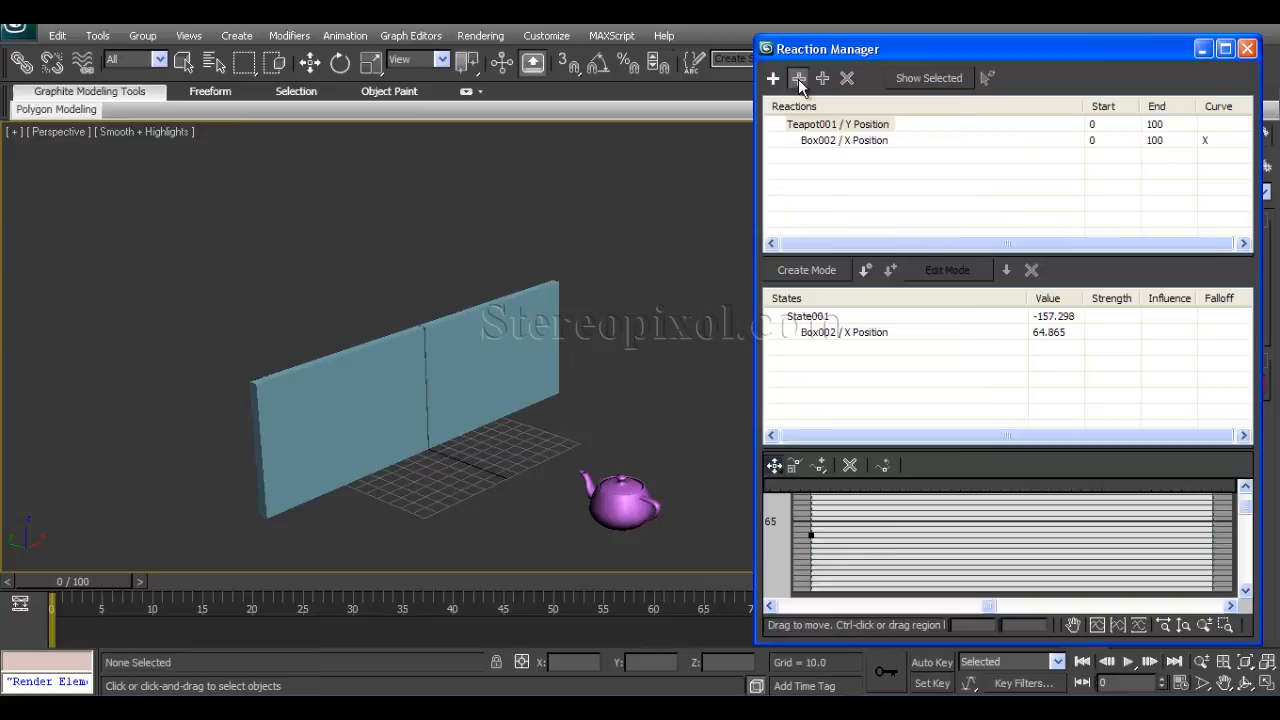
right_click(315, 400)
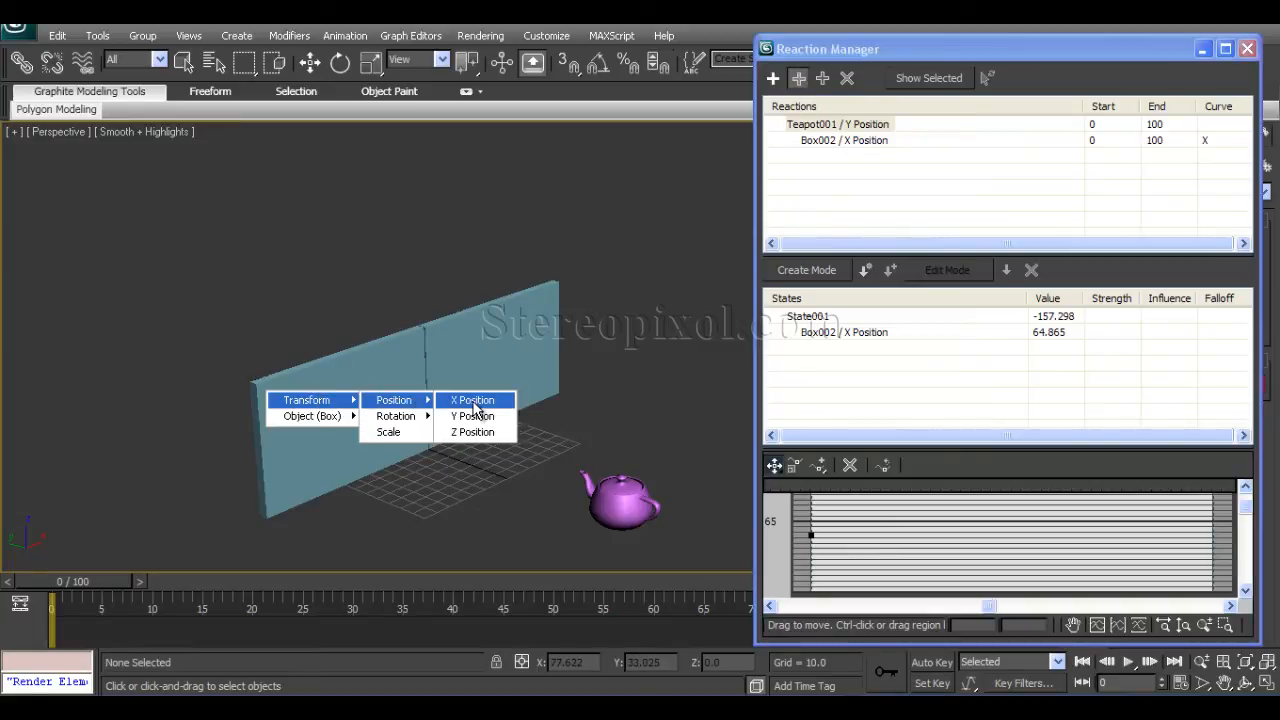
left_click(472, 400)
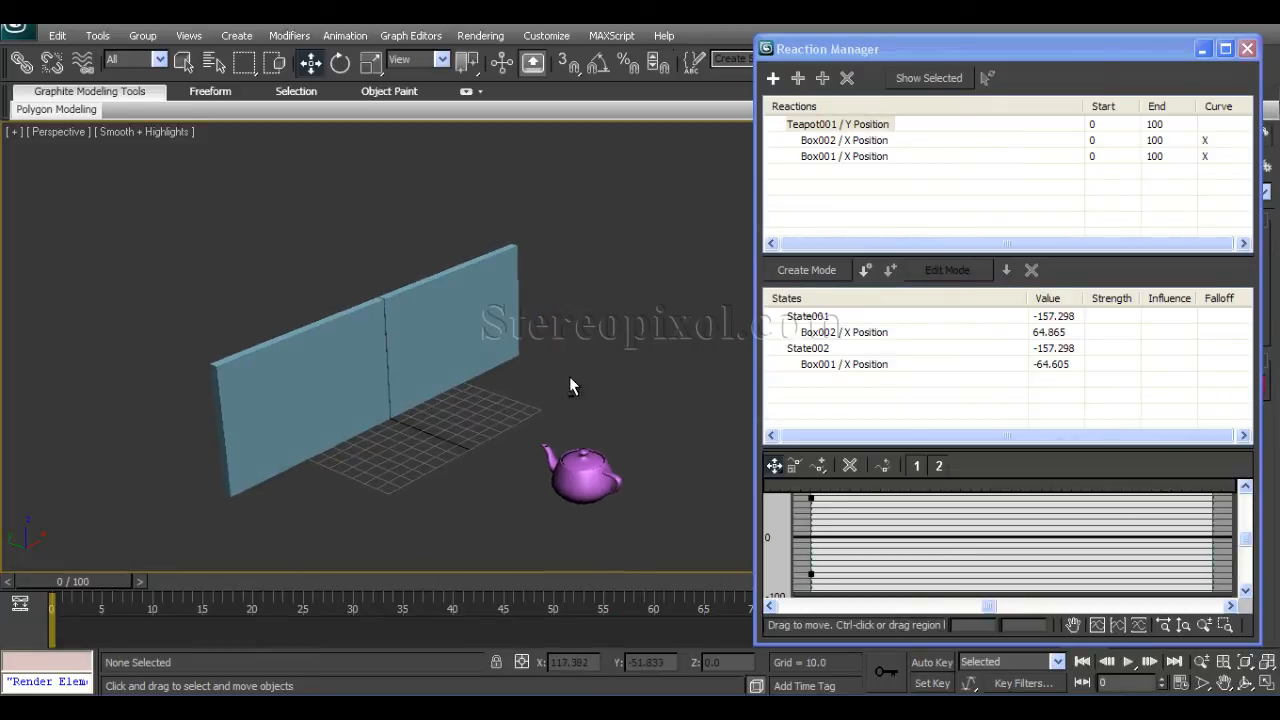
- Enable Create Mode with the teapot nearer the doors, recording State003 at Y -87.791, and select the left door
left_click(585, 478)
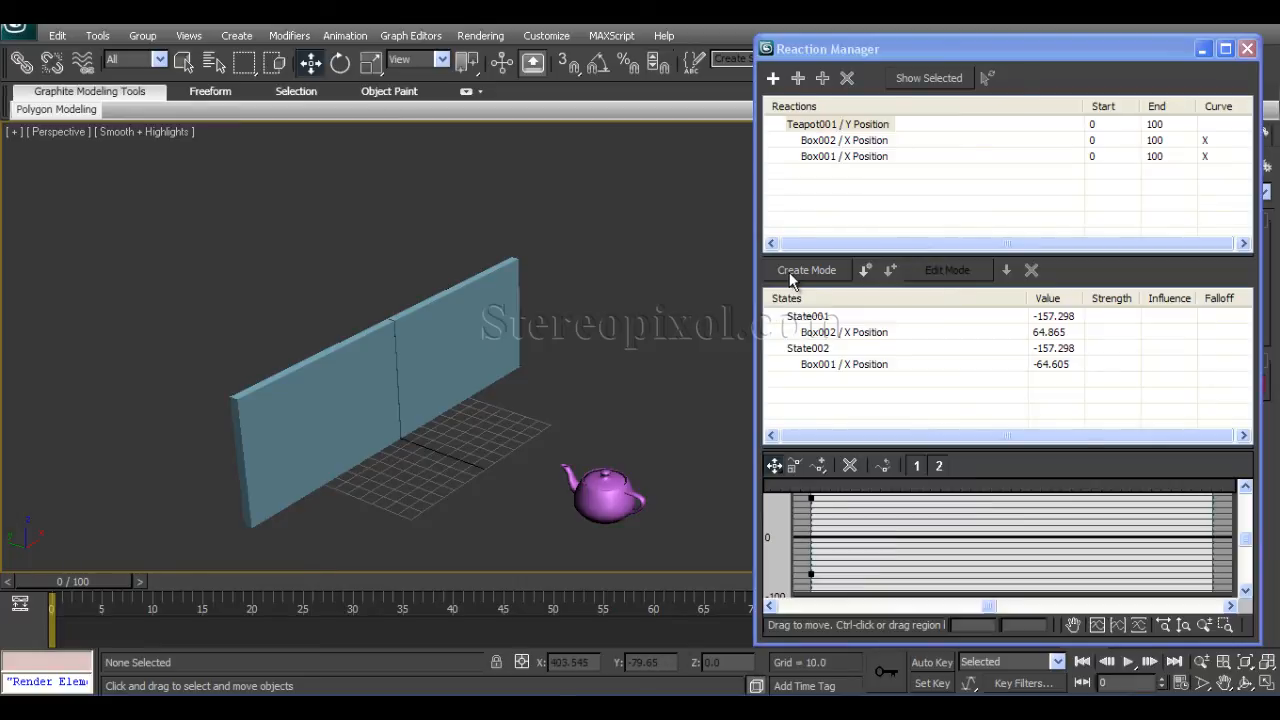
left_click(806, 270)
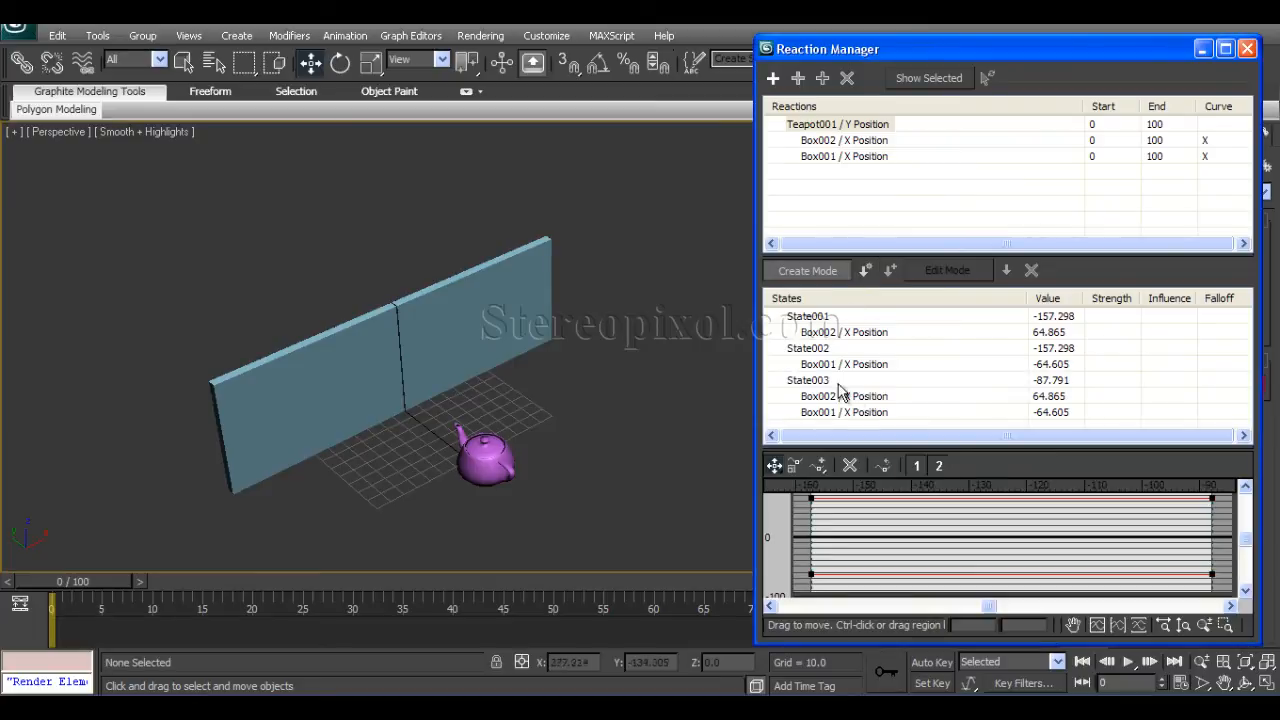
mouse_move(500, 369)
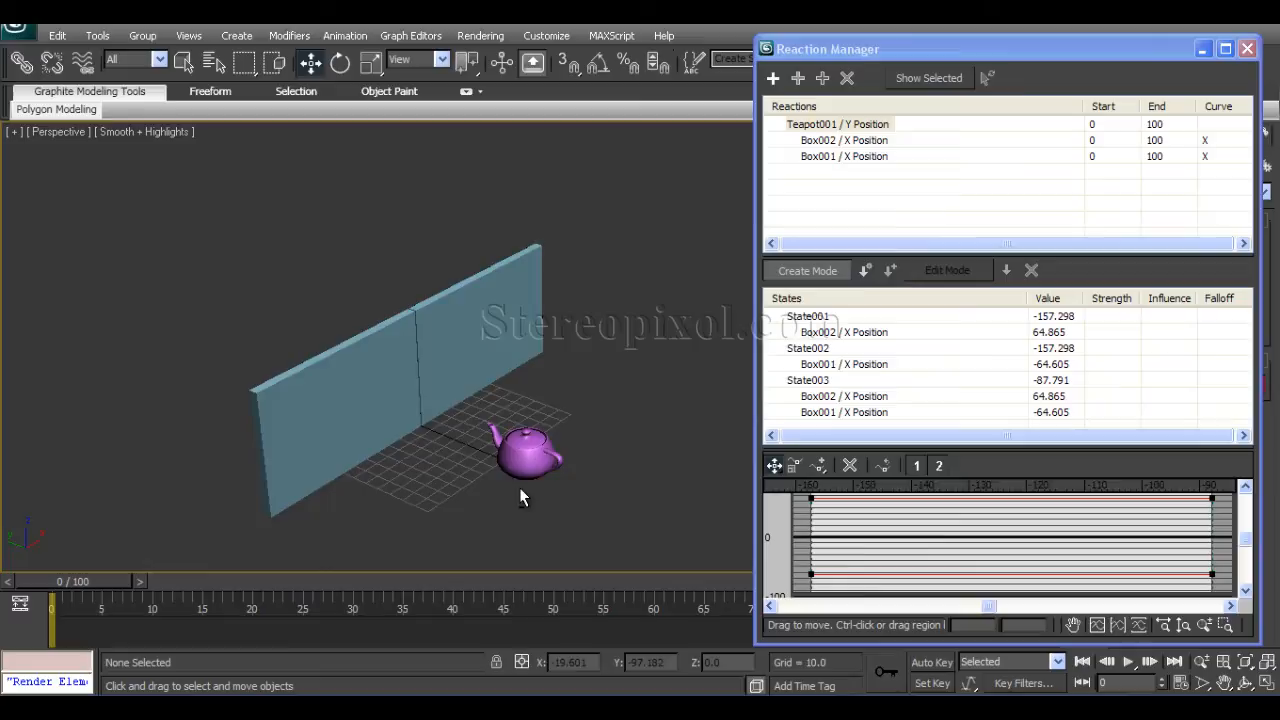
left_click(525, 455)
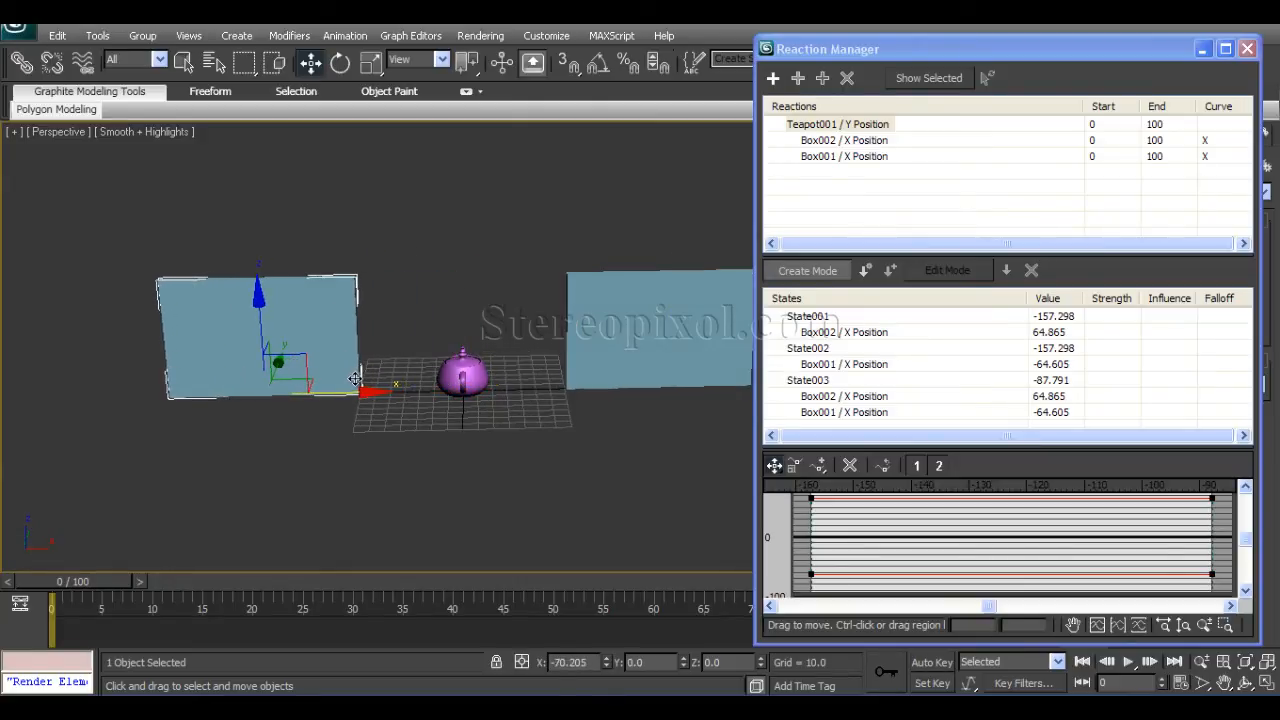
- Slide the doors open, move the teapot past them, and slide them closed again as new states
left_click_drag(355, 378, 245, 424)
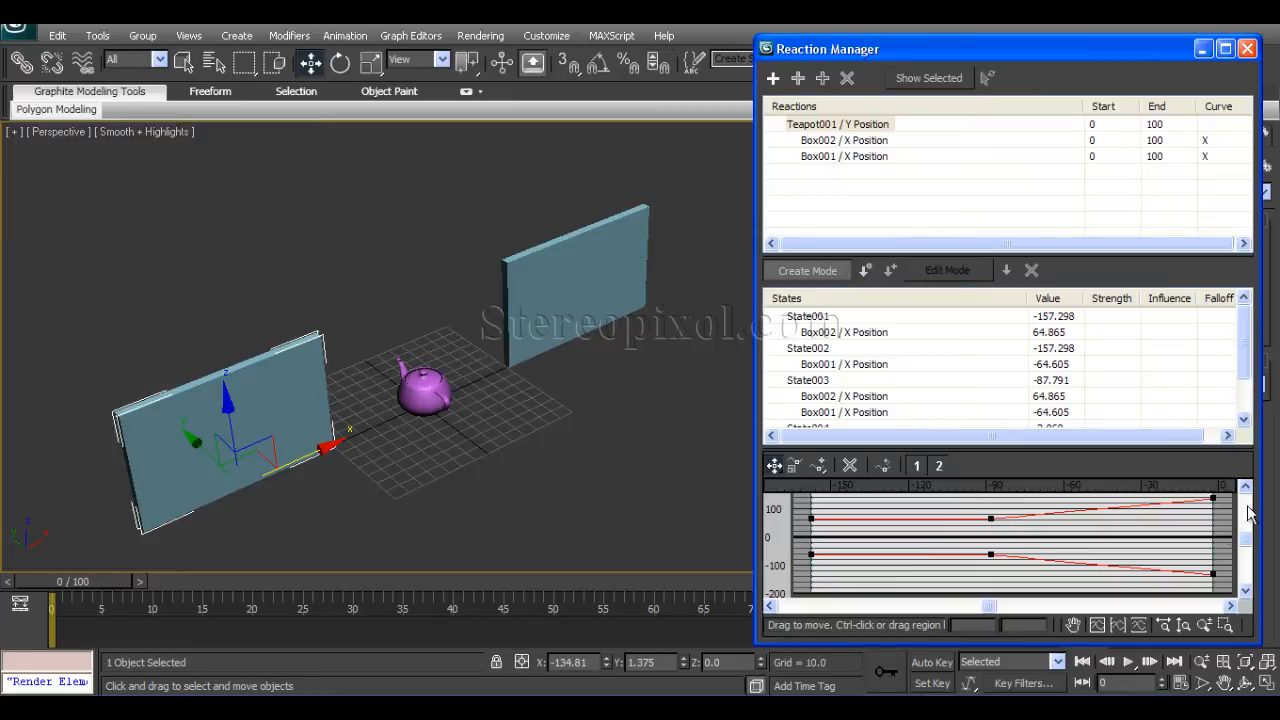
mouse_move(525, 240)
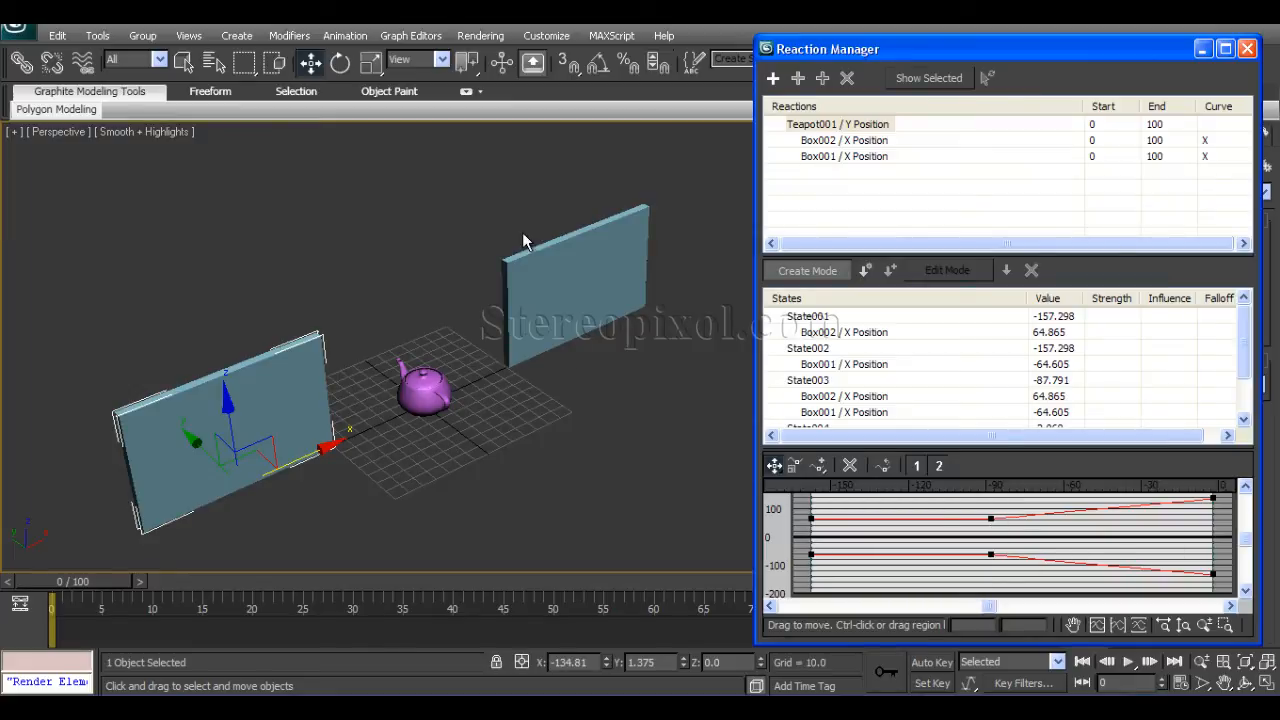
mouse_move(478, 385)
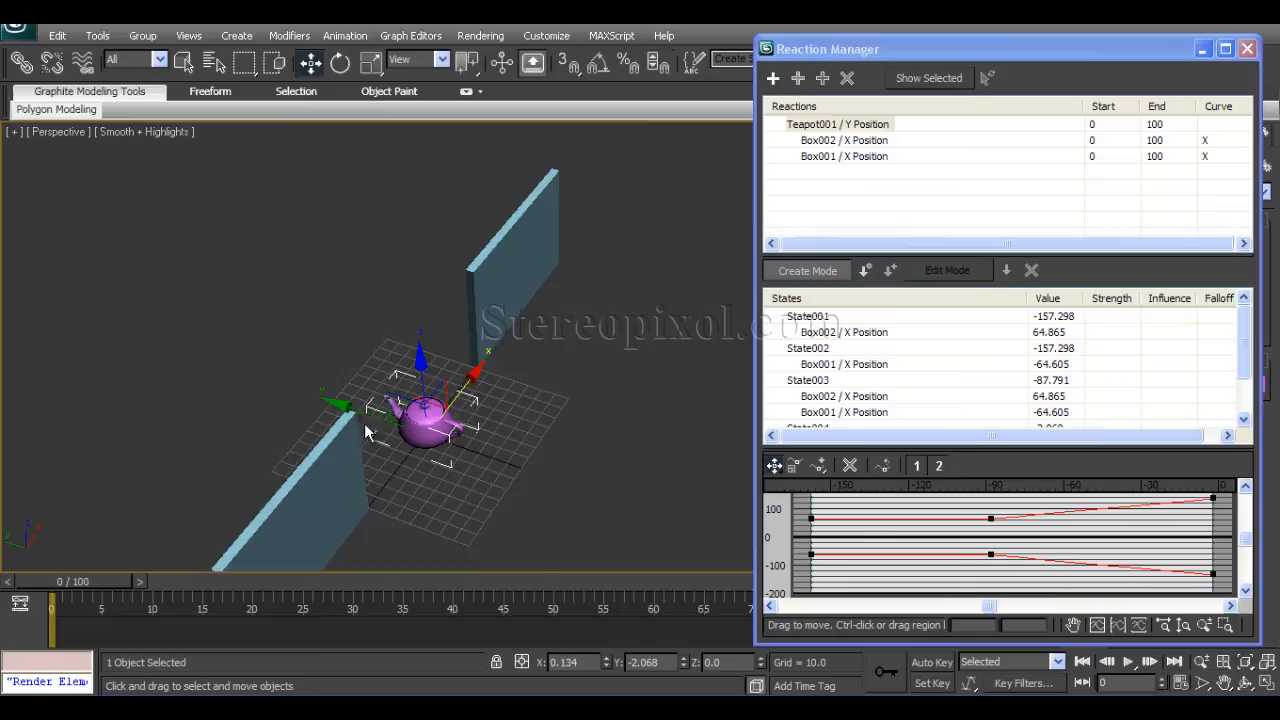
left_click_drag(430, 420, 320, 375)
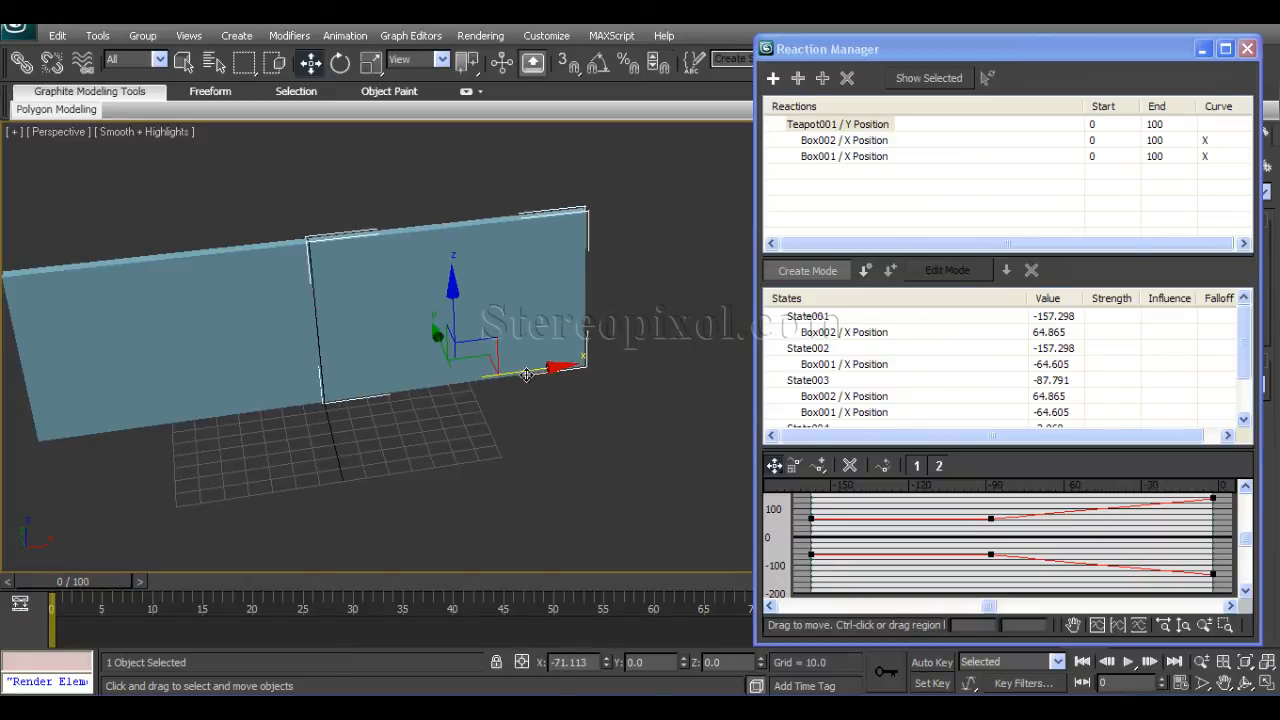
left_click_drag(527, 373, 455, 420)
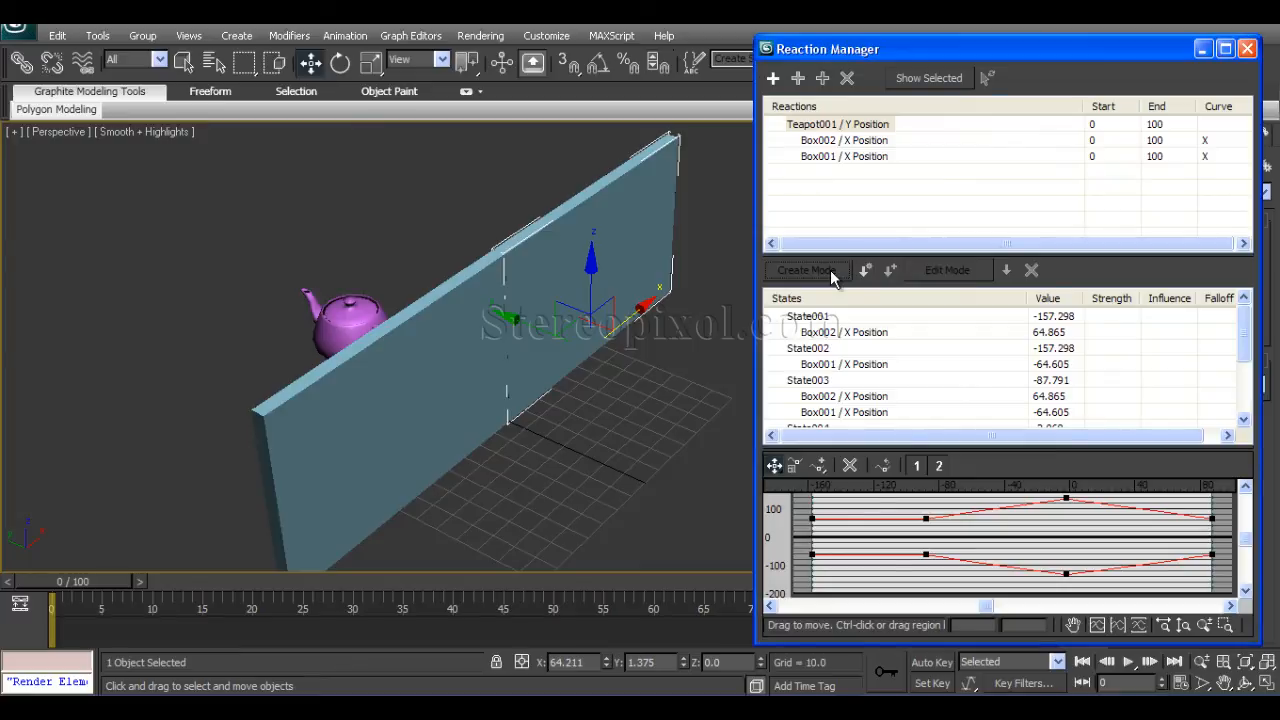
mouse_move(778, 378)
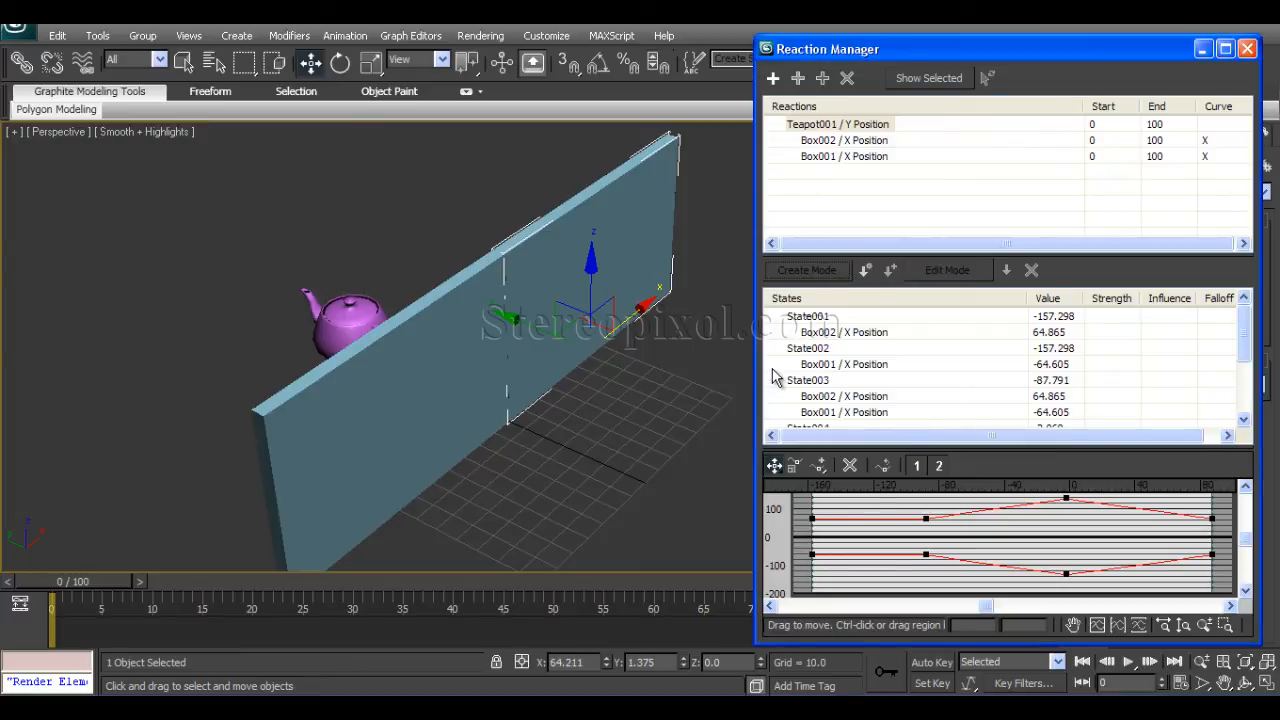
mouse_move(895, 350)
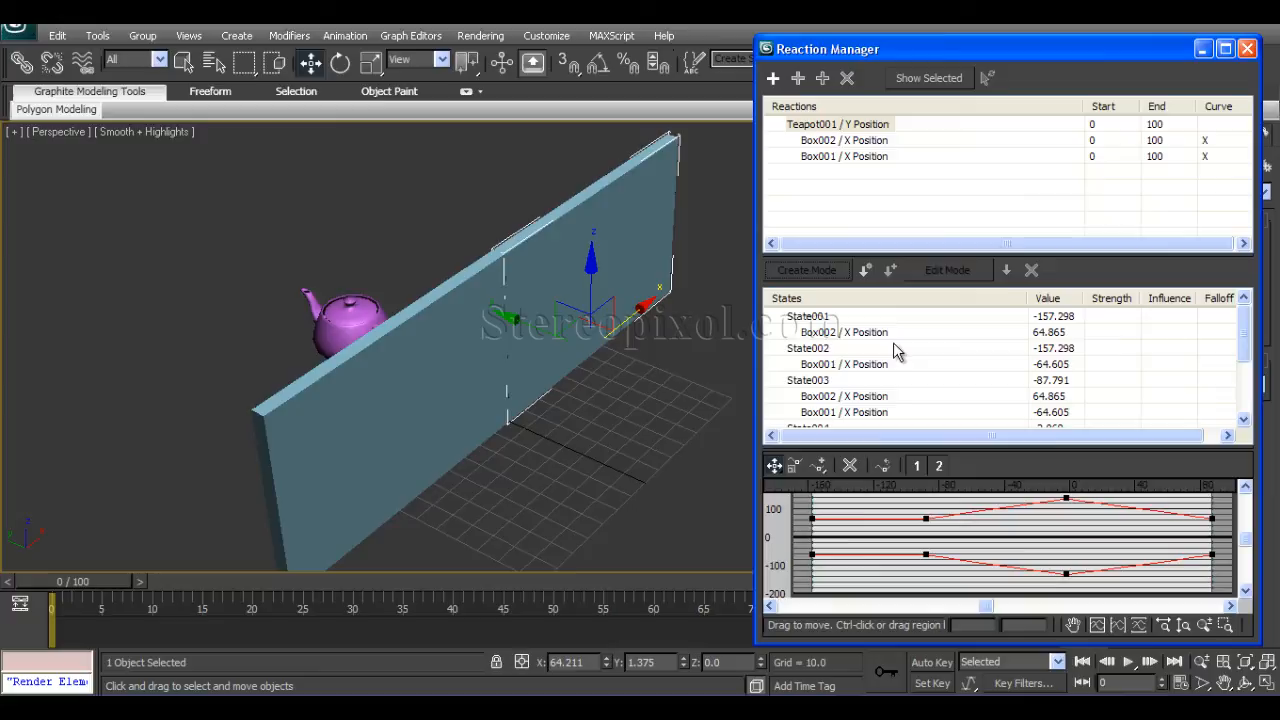
mouse_move(863, 320)
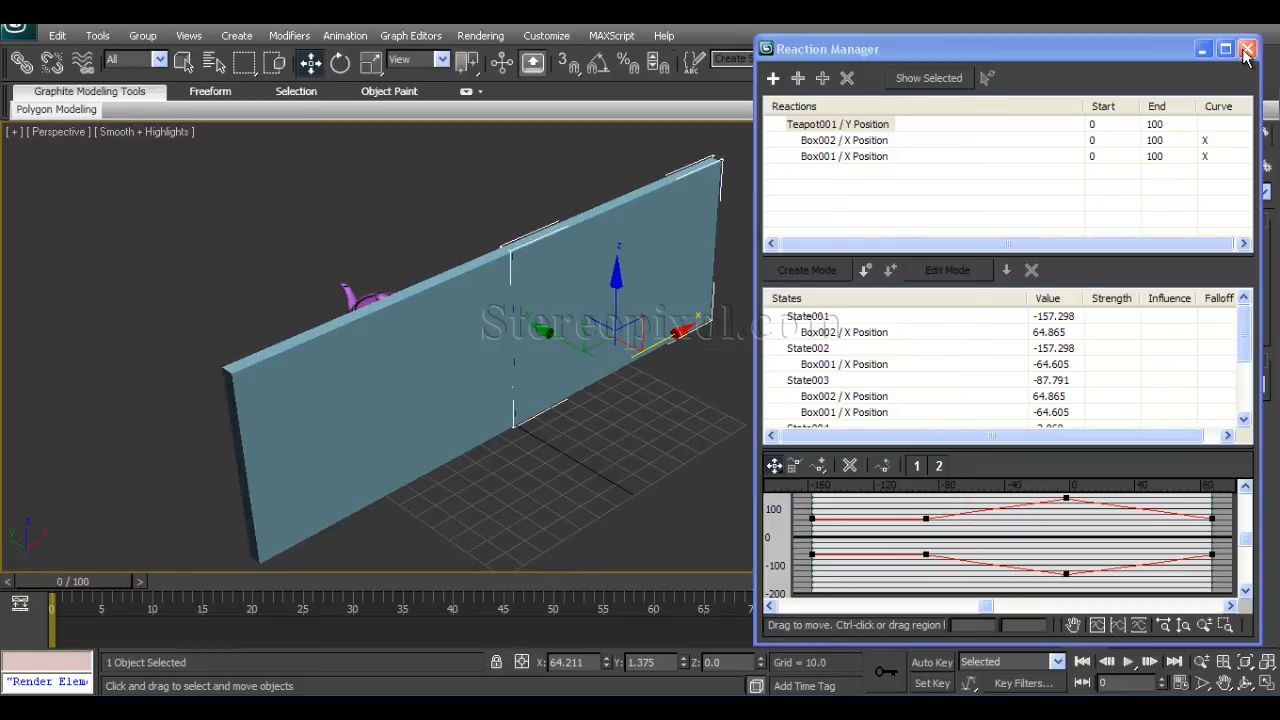
- Close the Reaction Manager window, leaving the doors standing apart near the teapot
left_click(1247, 48)
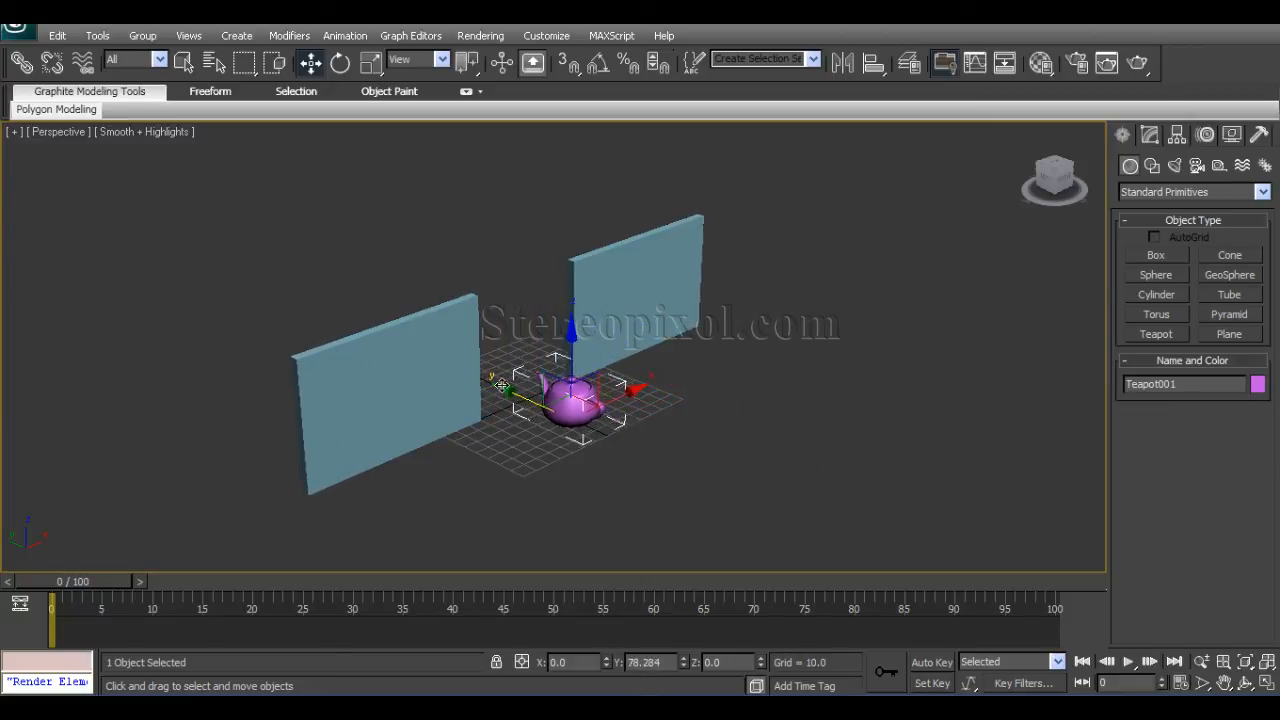
- Move the teapot along Y through the doors and beyond, confirming they open and close, then deselect it
left_click_drag(570, 395, 520, 375)
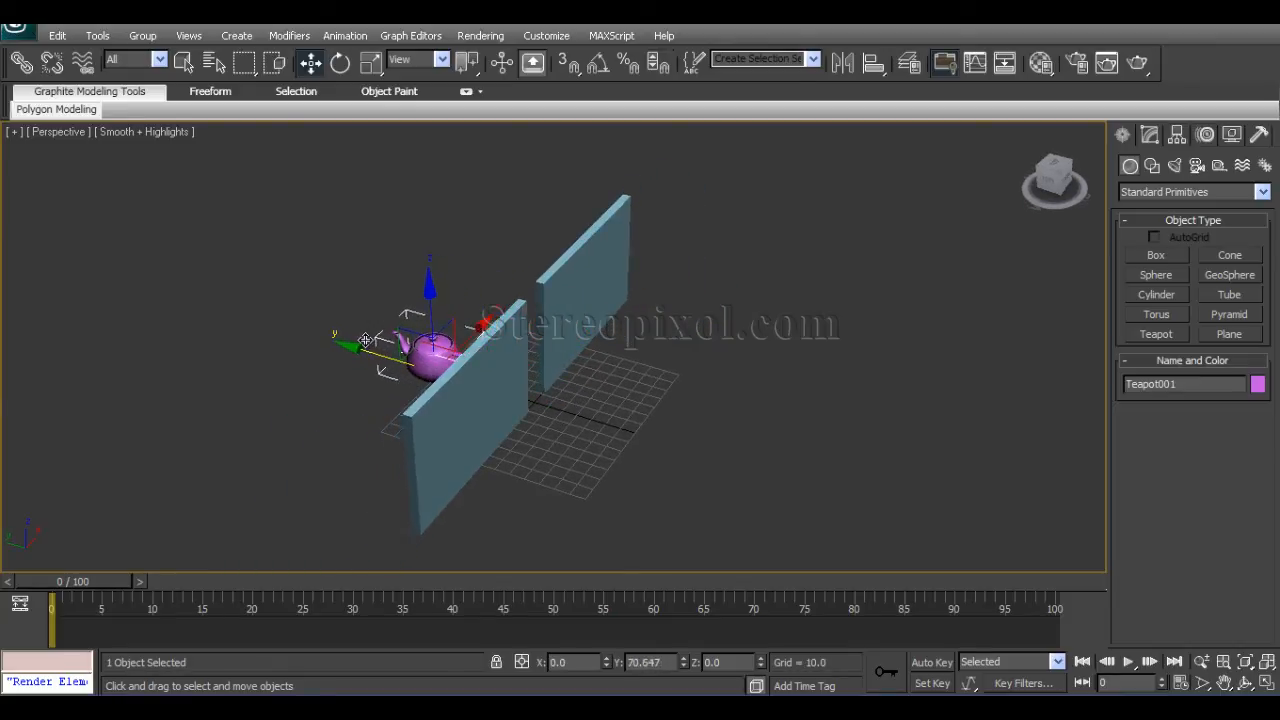
left_click_drag(430, 345, 320, 320)
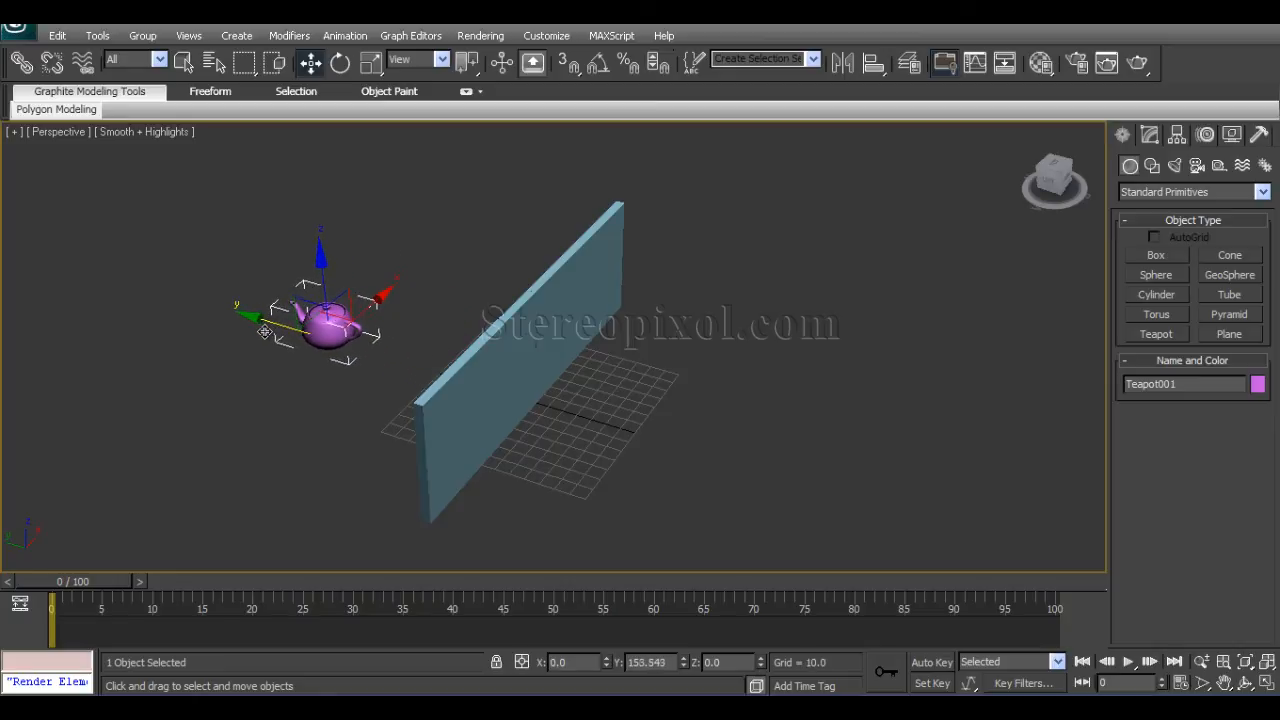
left_click_drag(330, 330, 685, 430)
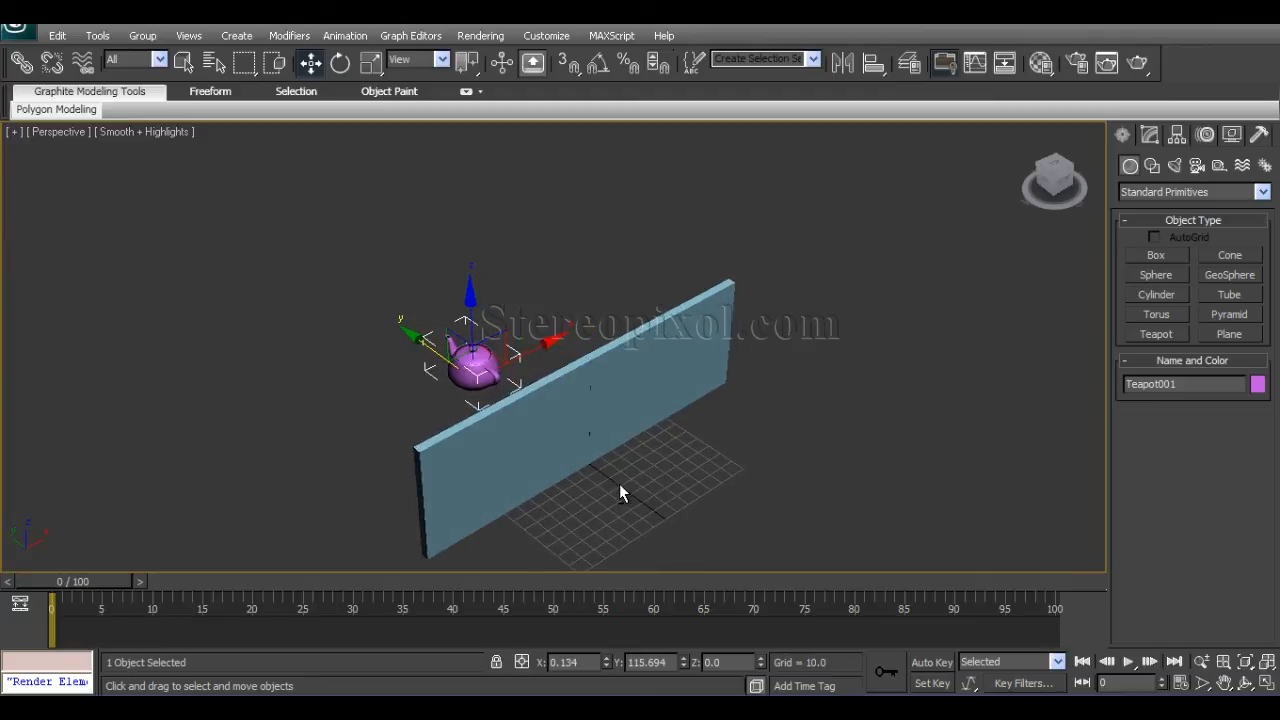
mouse_move(490, 387)
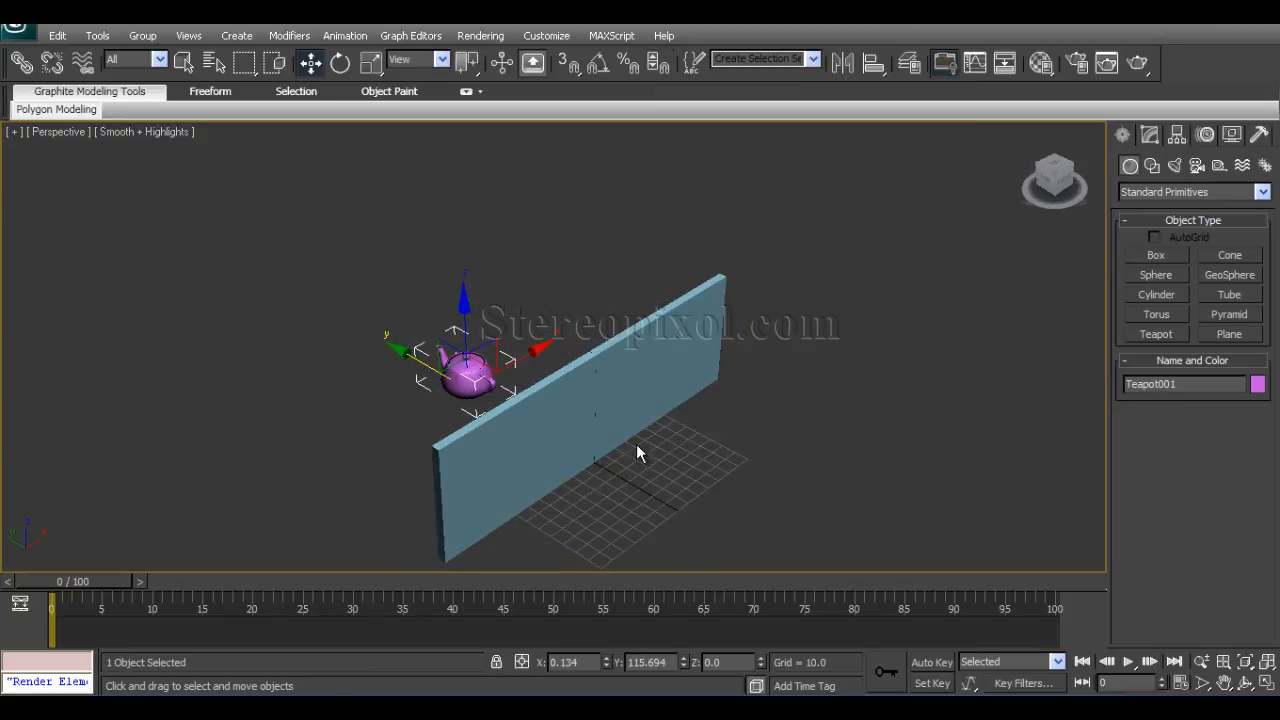
mouse_move(630, 461)
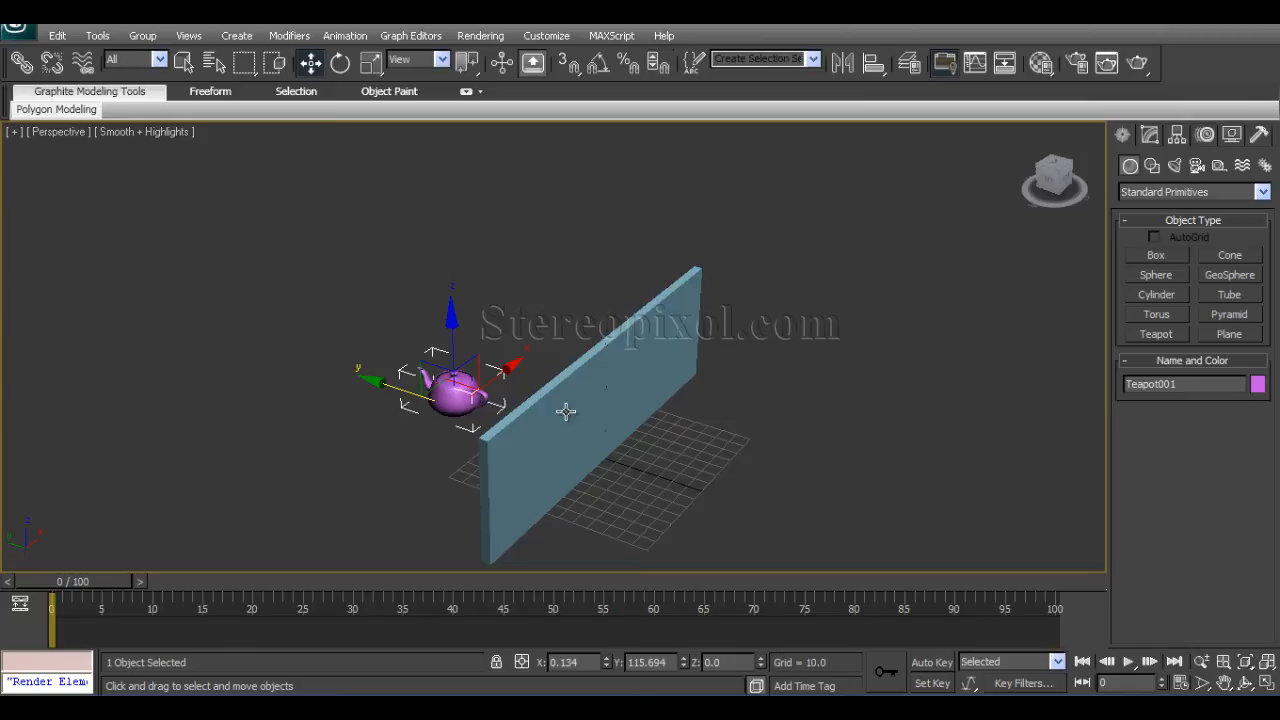
left_click(440, 293)
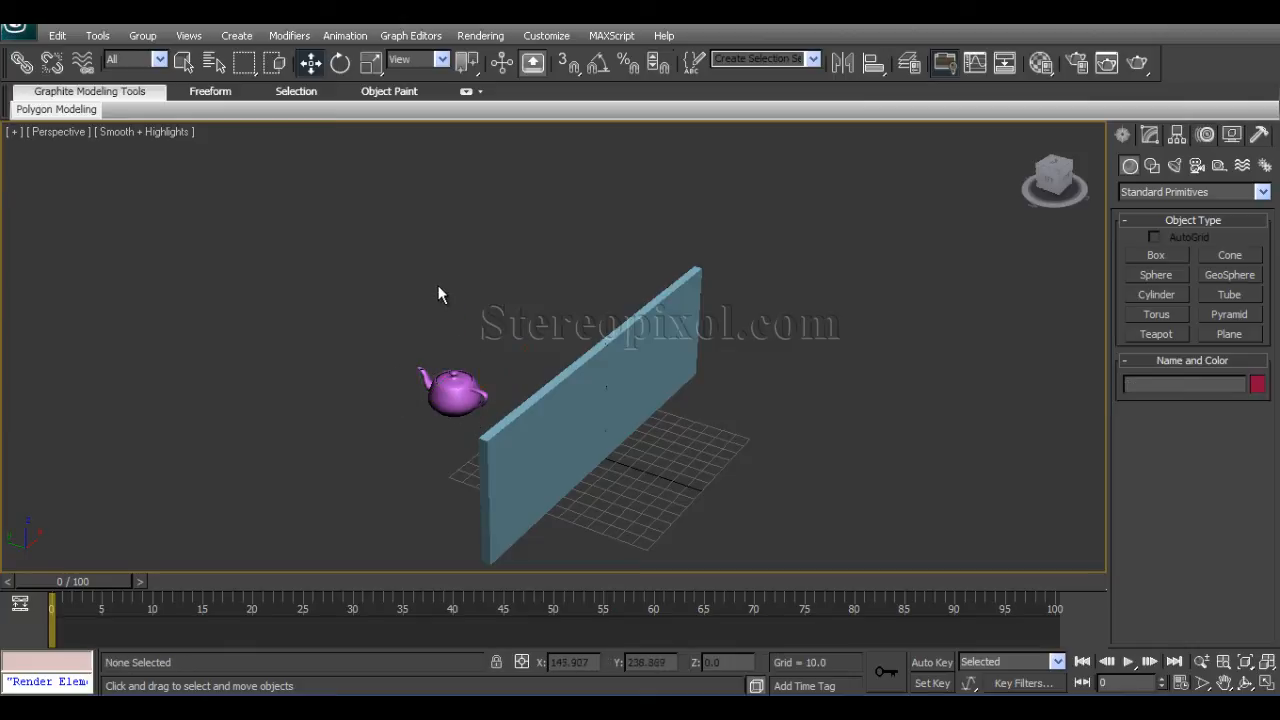